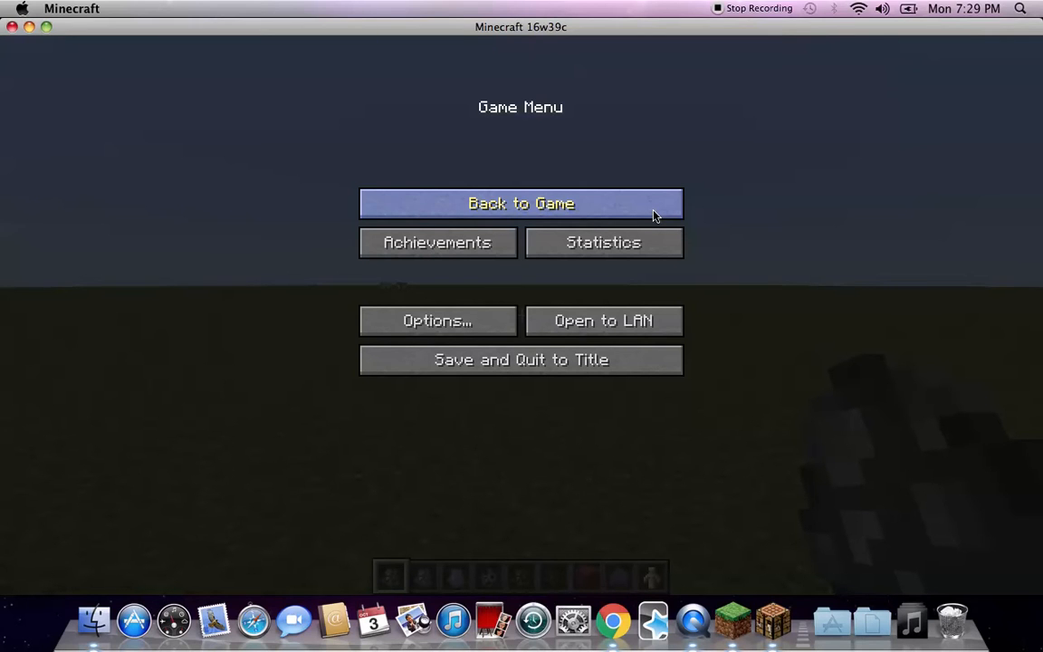
- Resume the world and spawn a skeleton horse on the grass plain
click(522, 203)
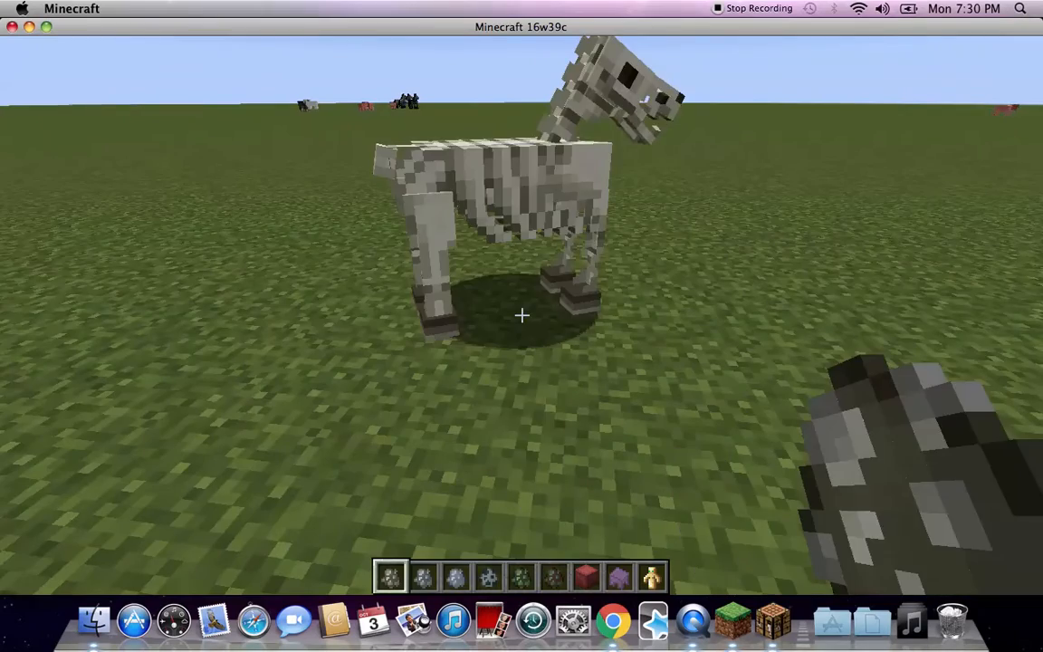
mouse_move(521, 315)
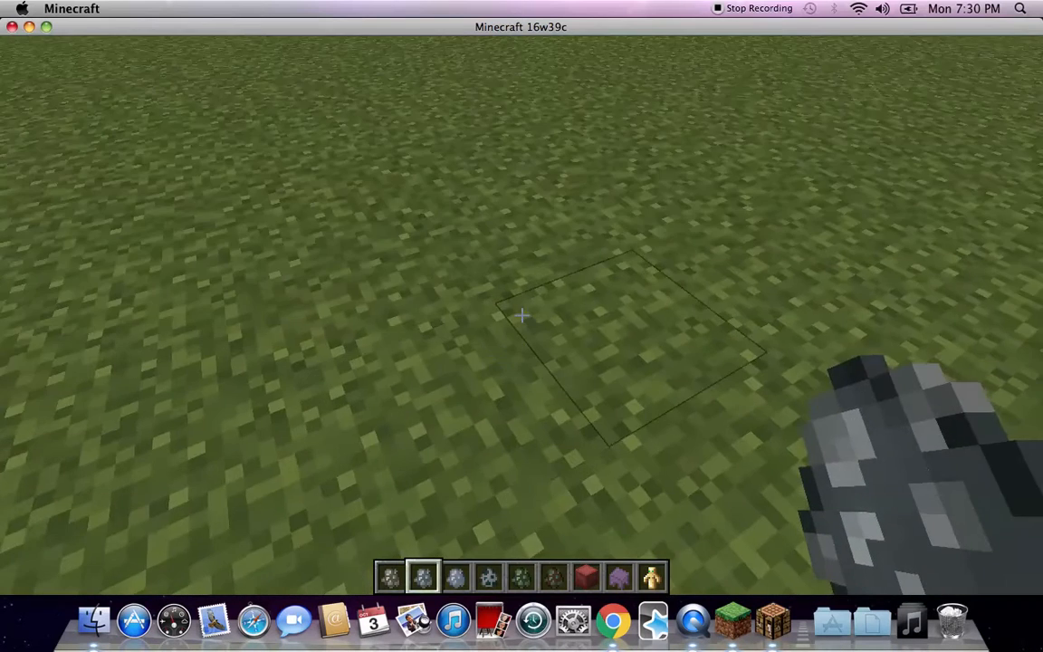
- Pause the game, leave the options and return to the world
key(Escape)
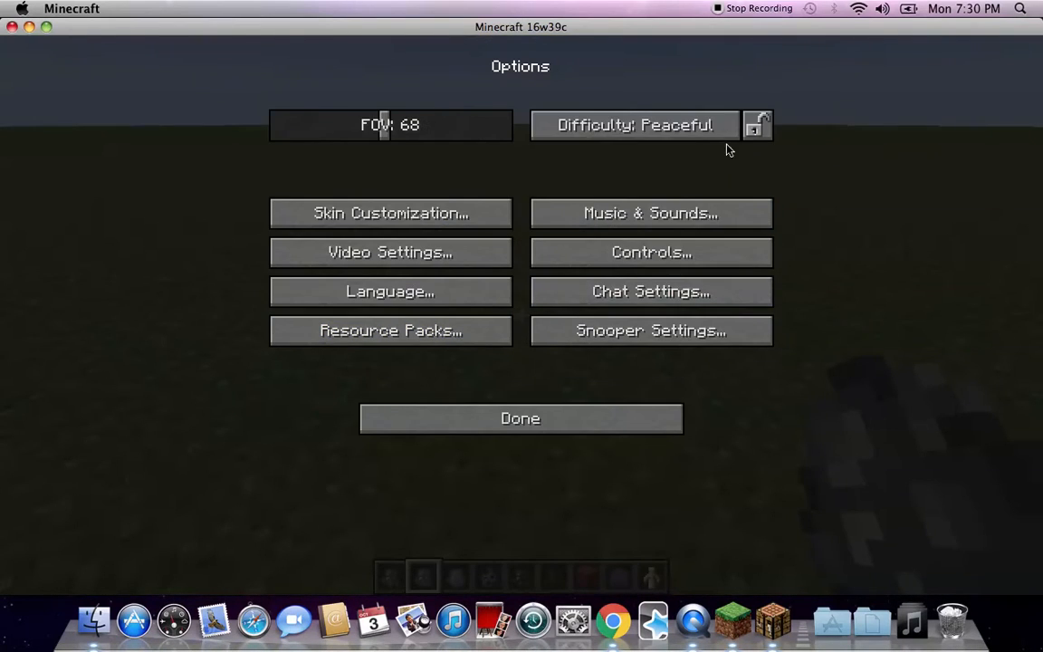
click(520, 416)
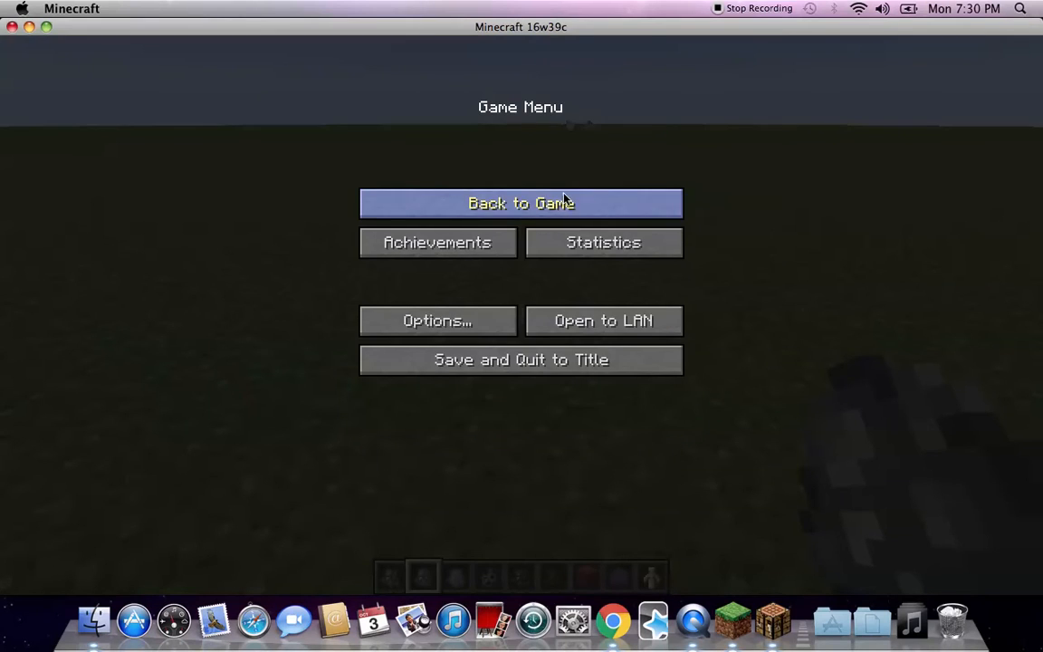
click(521, 203)
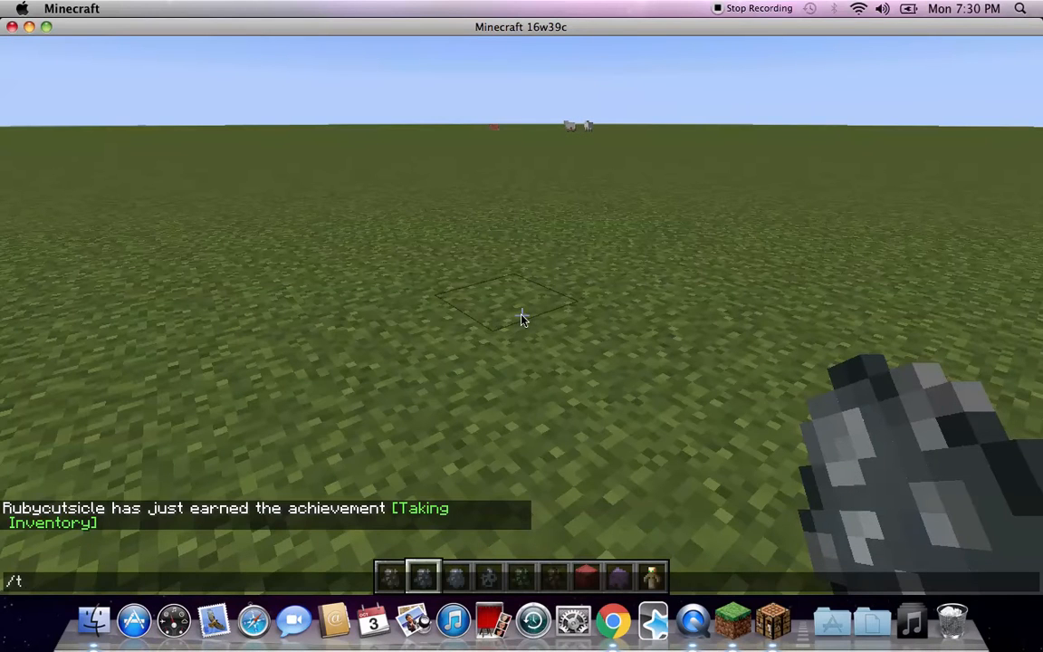
- Run /time set night then /time set day, and bring up the game menu
text(ime s)
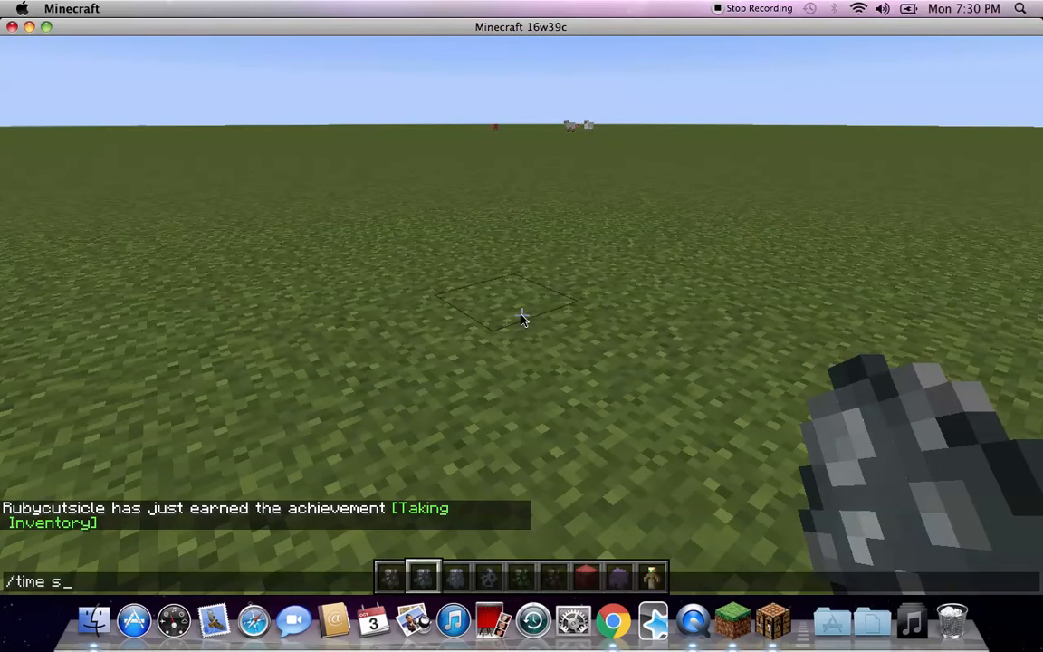
text(et ni)
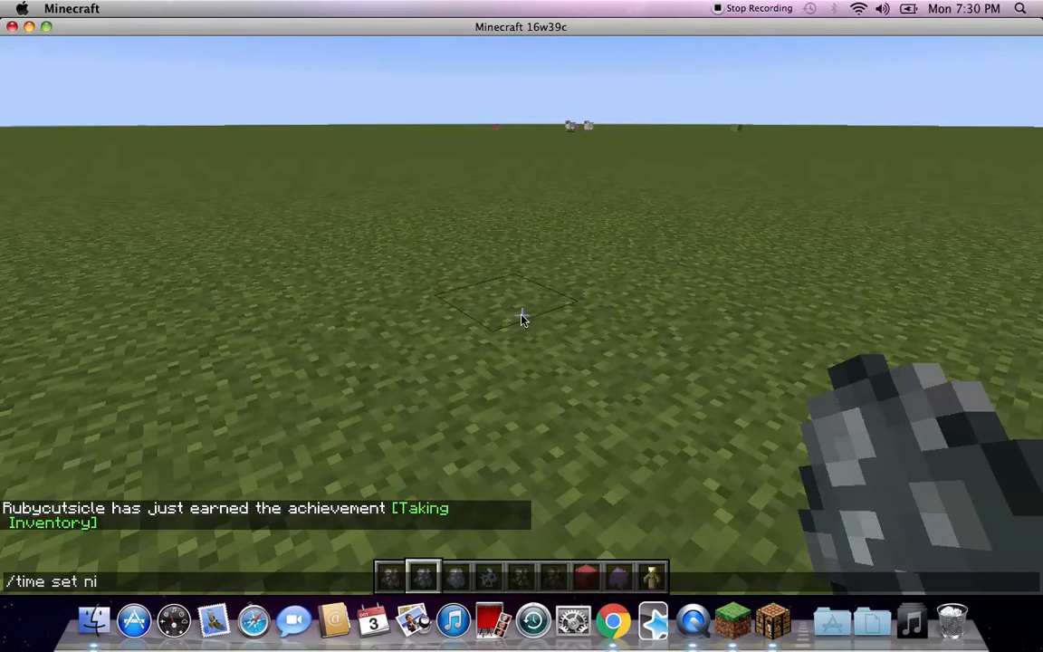
key(Return)
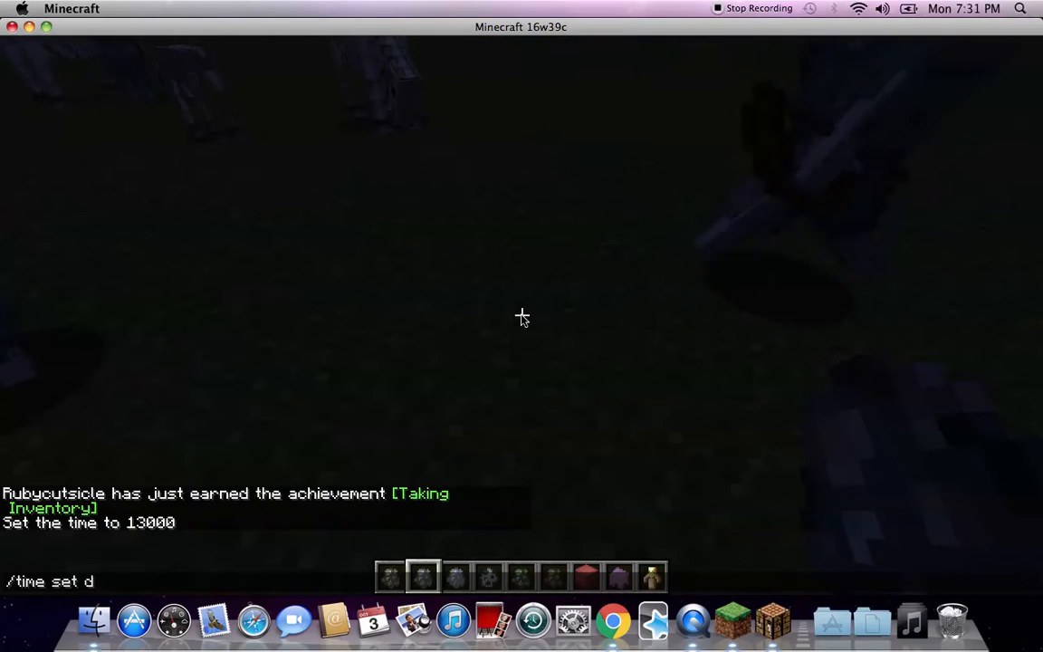
key(Return)
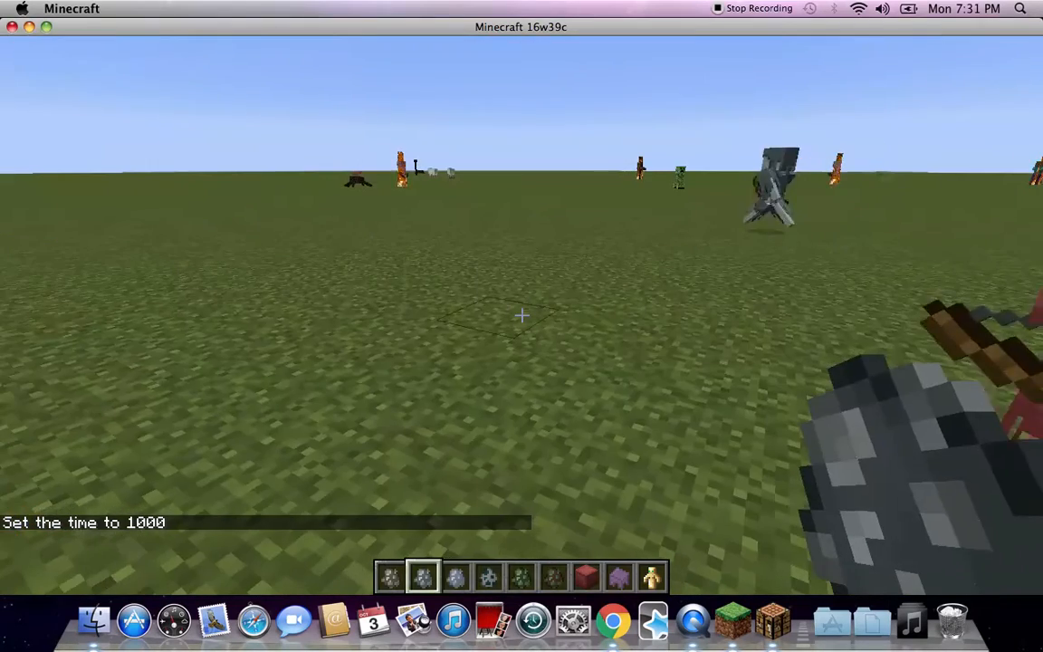
key(Escape)
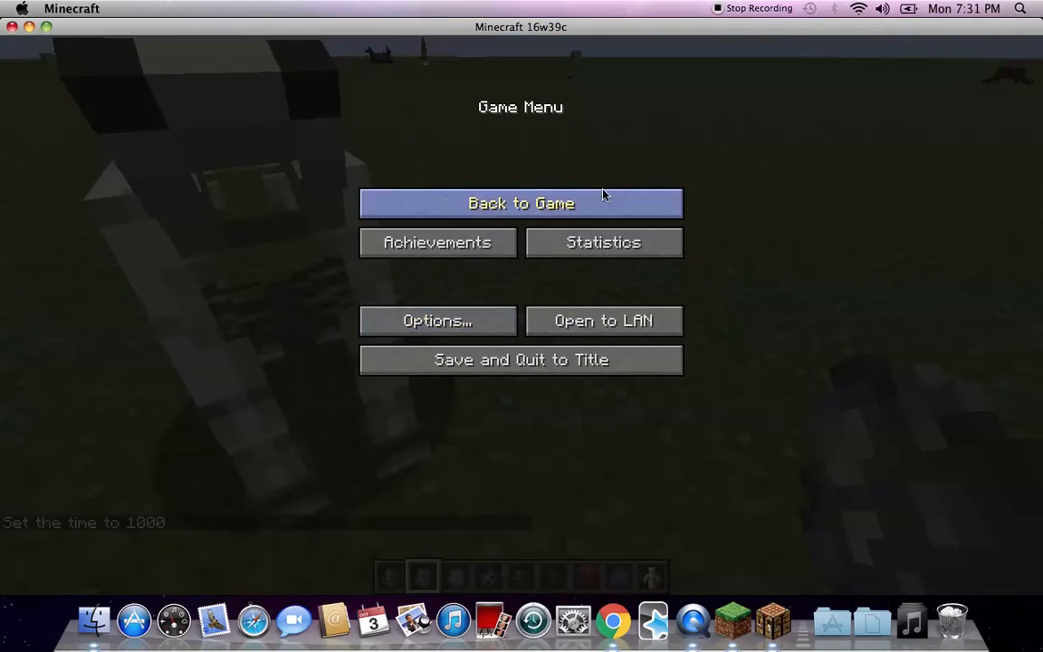
- Resume play, spawn a vindicator among the skeleton horses and show the creative inventory
click(521, 203)
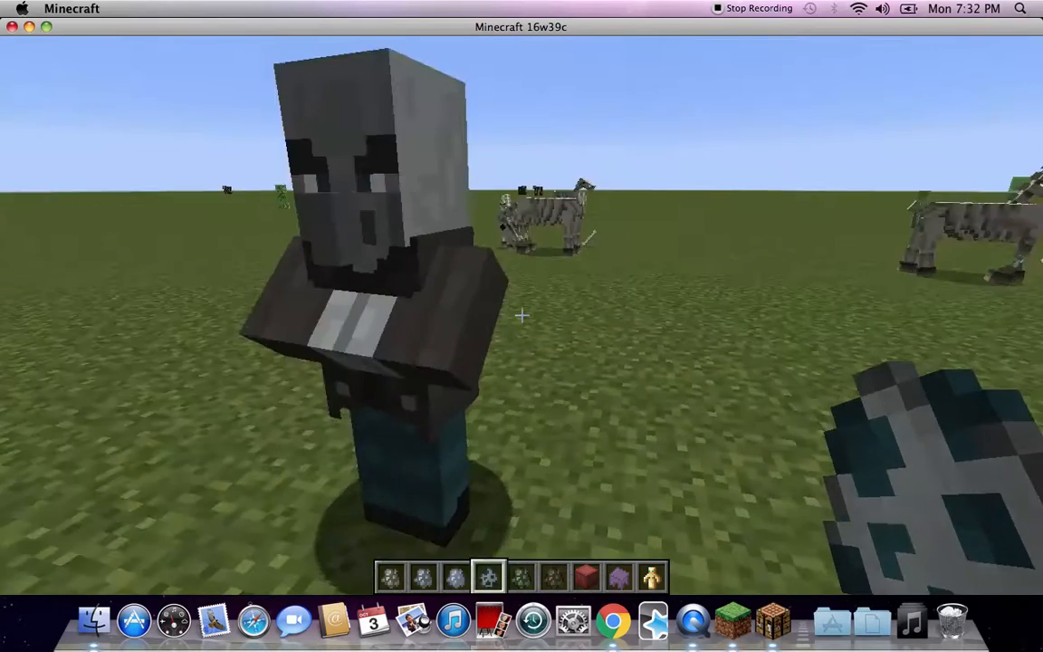
key(e)
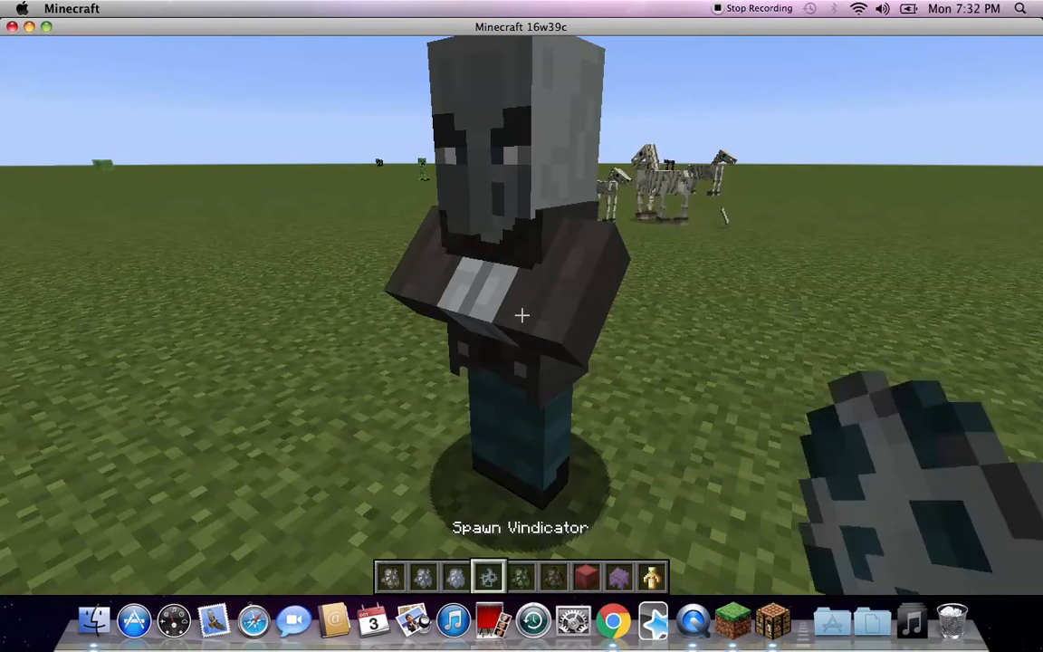
key(e)
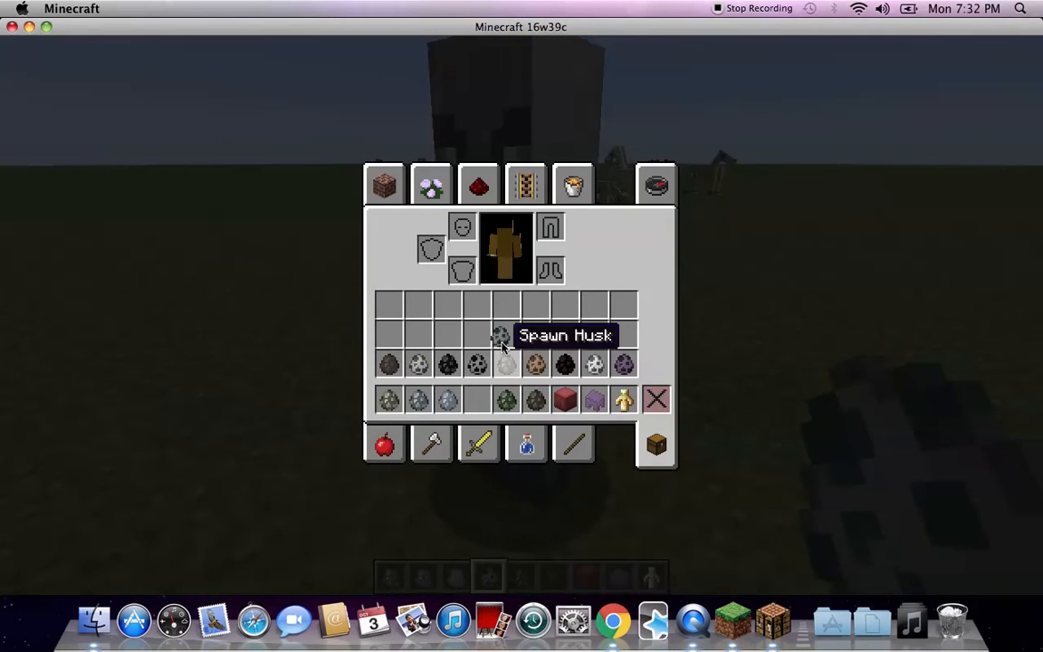
- Close the inventory and spawn zombie and skeleton horses across the field
key(Escape)
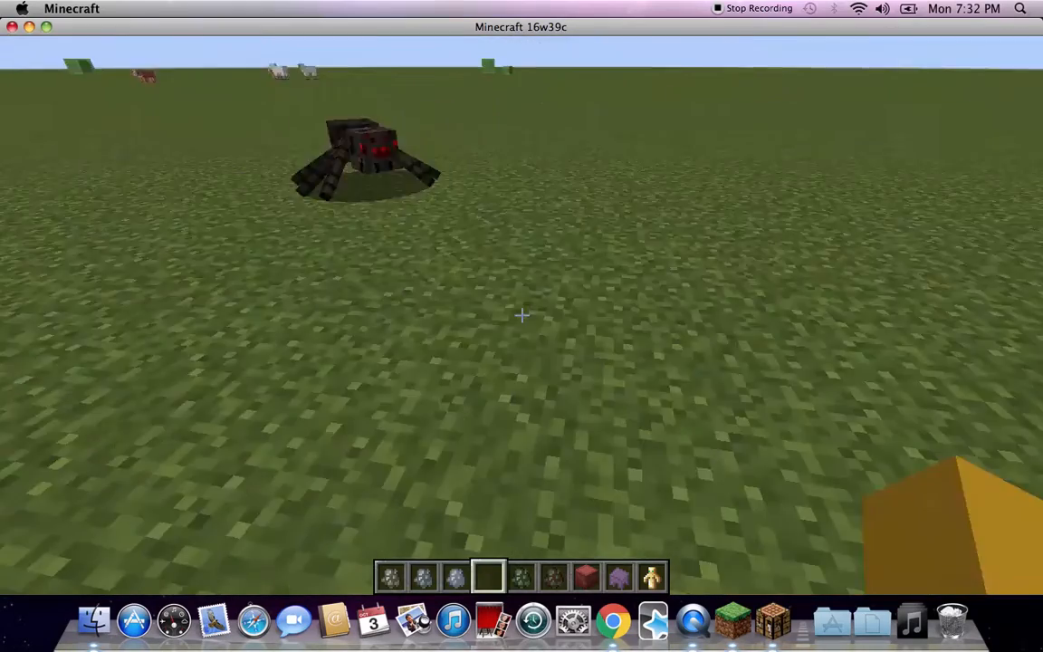
key(e)
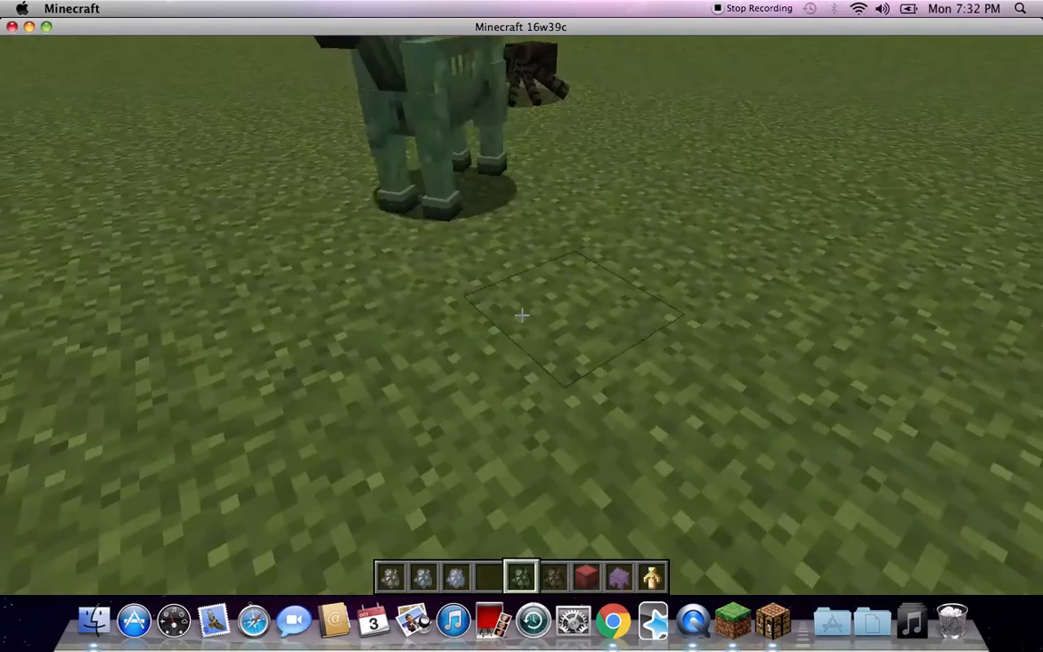
mouse_move(521, 315)
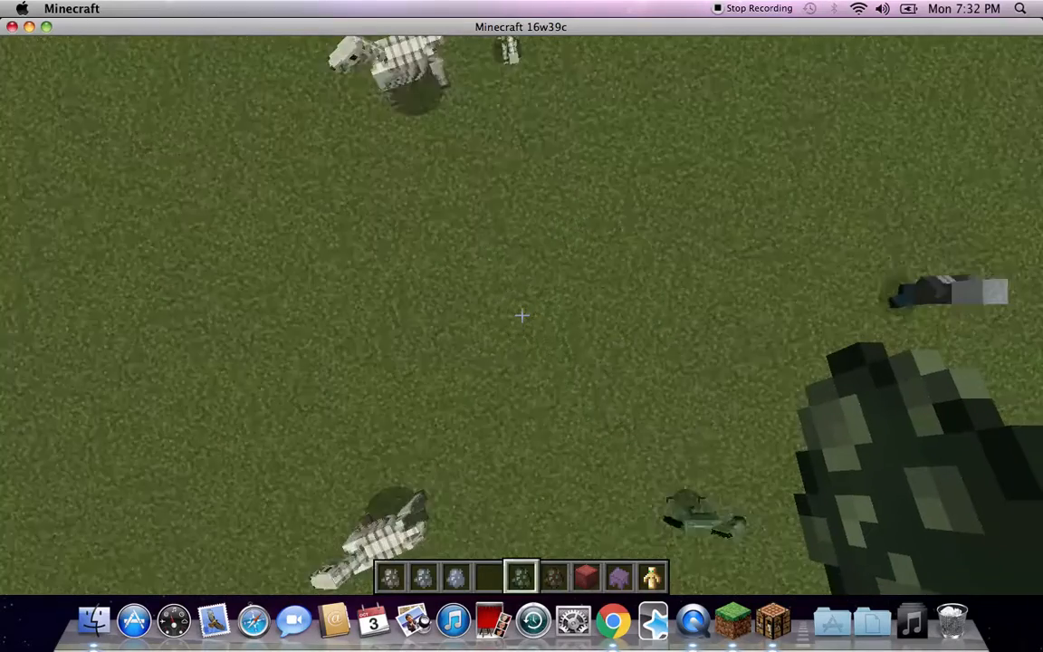
mouse_move(521, 315)
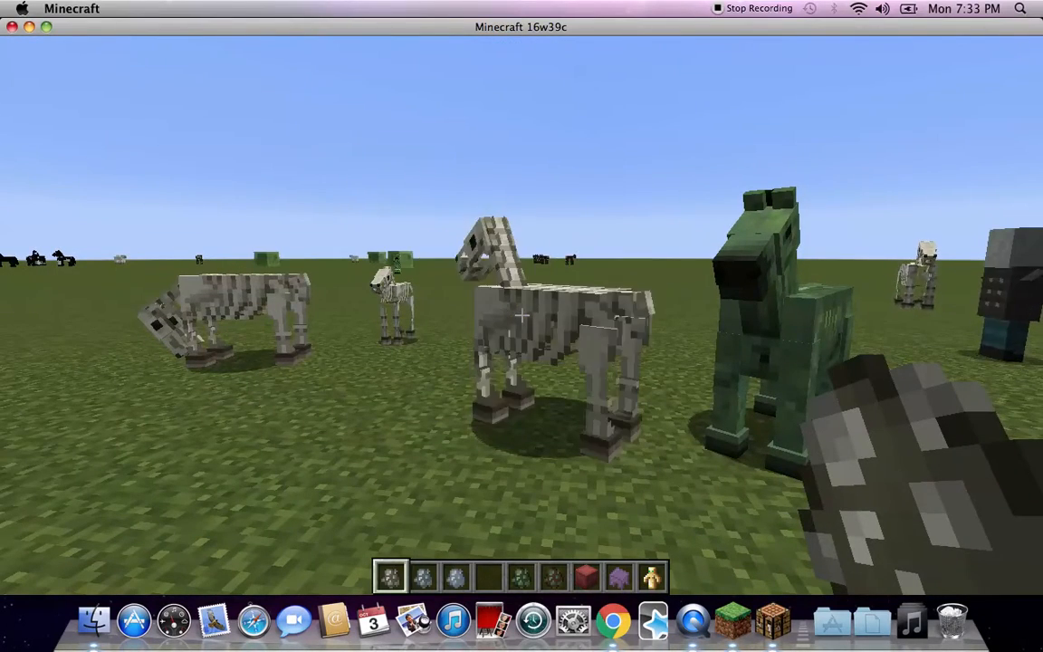
mouse_move(521, 316)
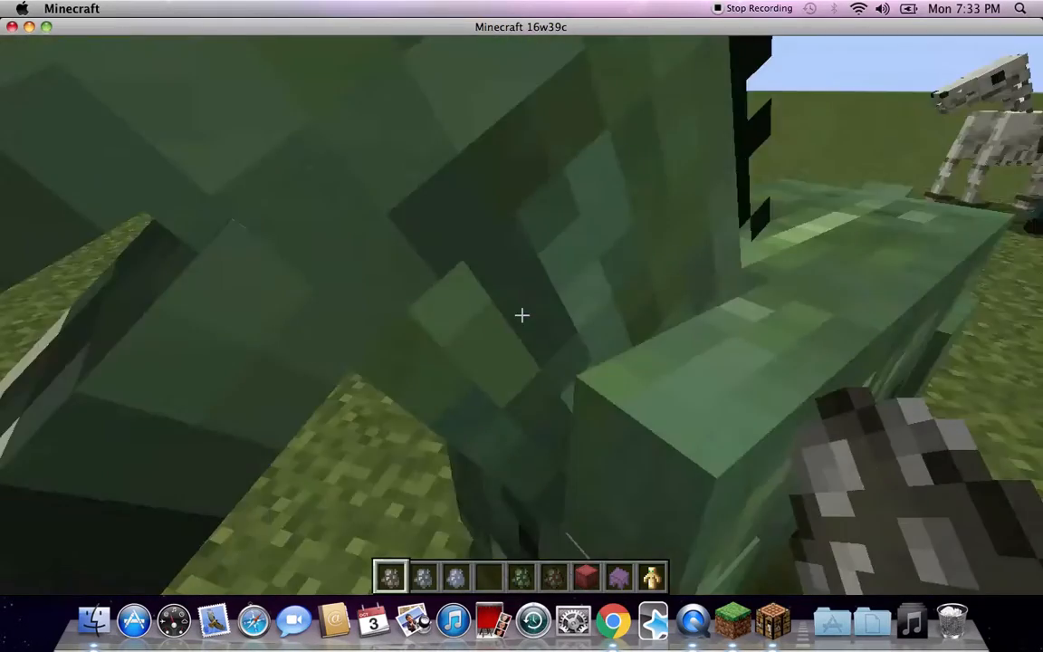
mouse_move(521, 315)
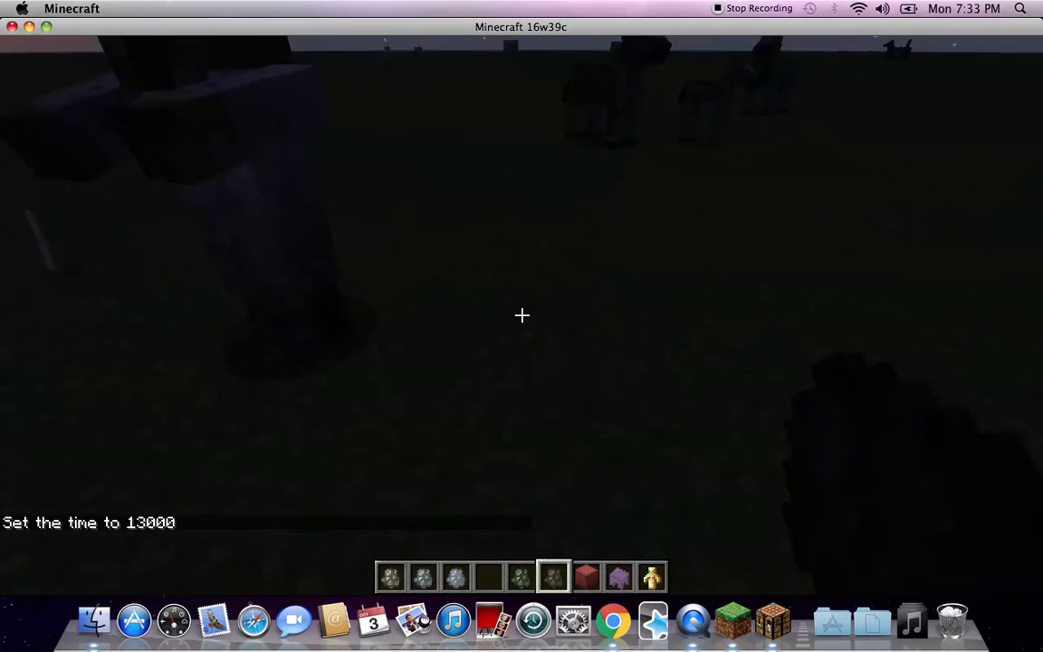
mouse_move(521, 315)
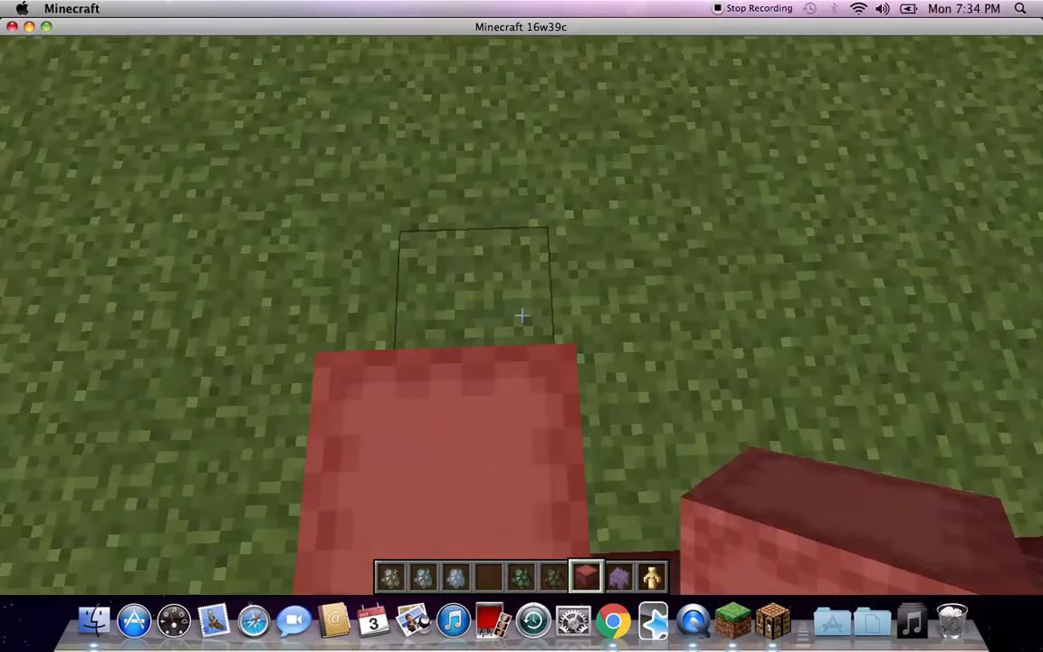
mouse_move(522, 317)
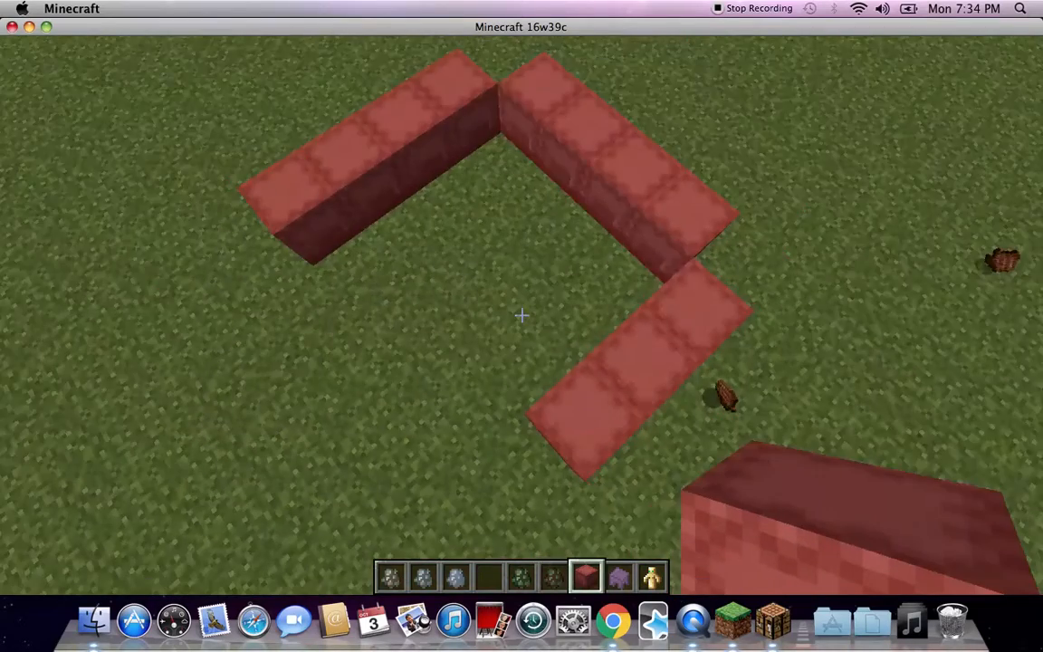
mouse_move(521, 315)
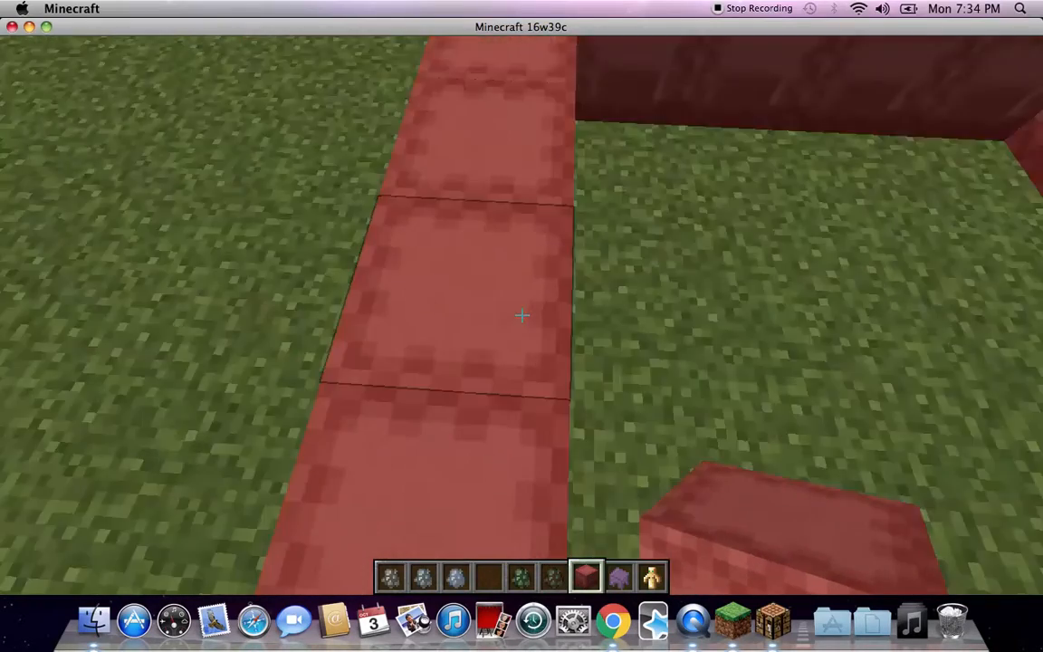
mouse_move(521, 315)
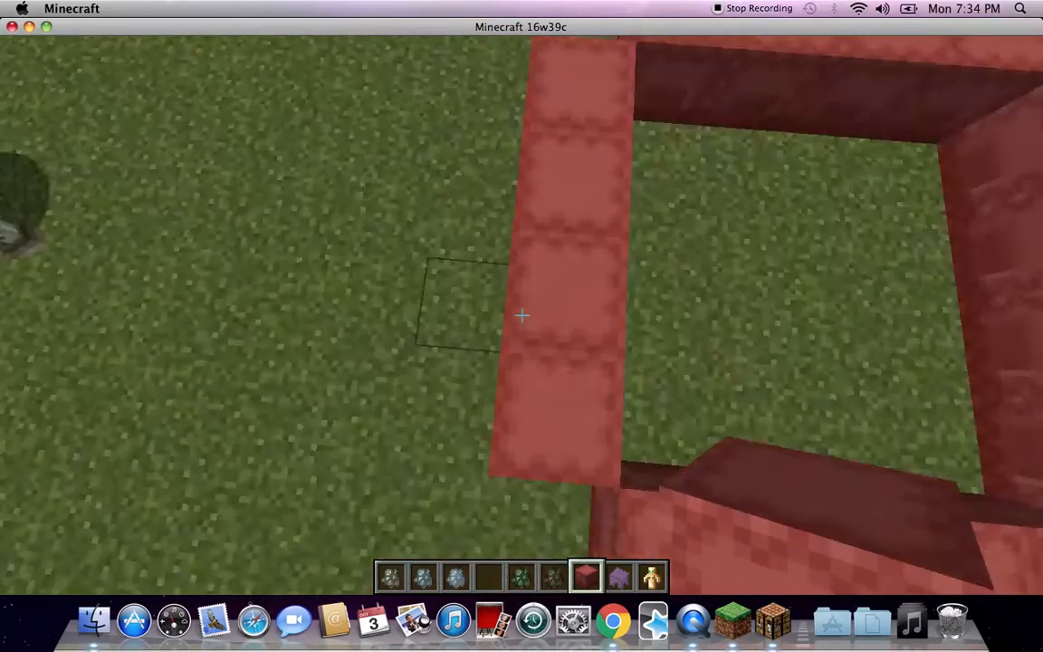
mouse_move(522, 315)
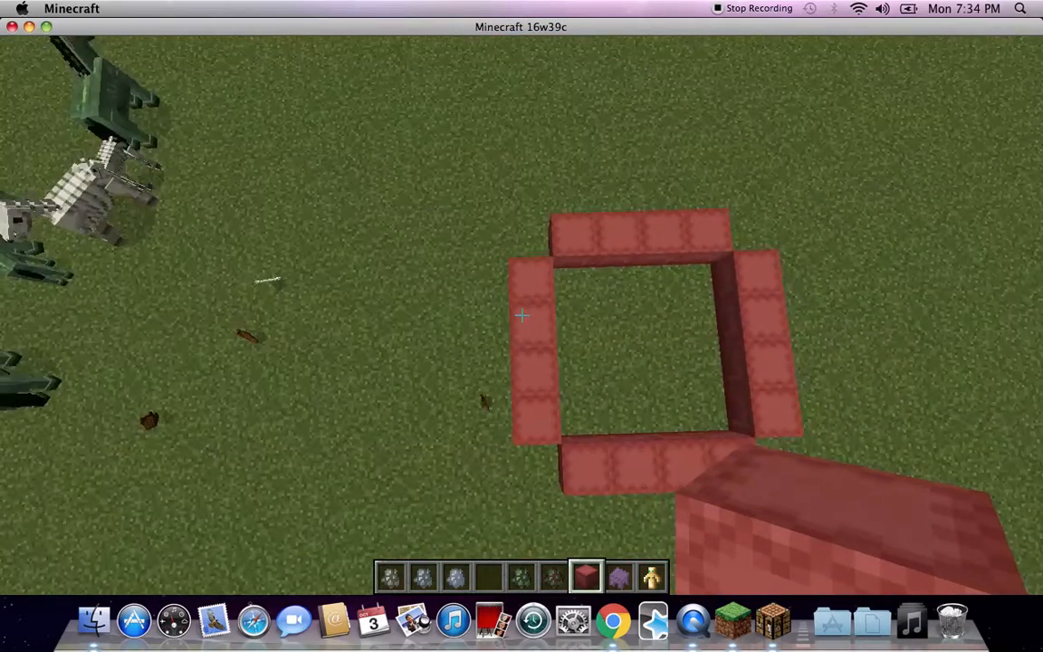
mouse_move(521, 315)
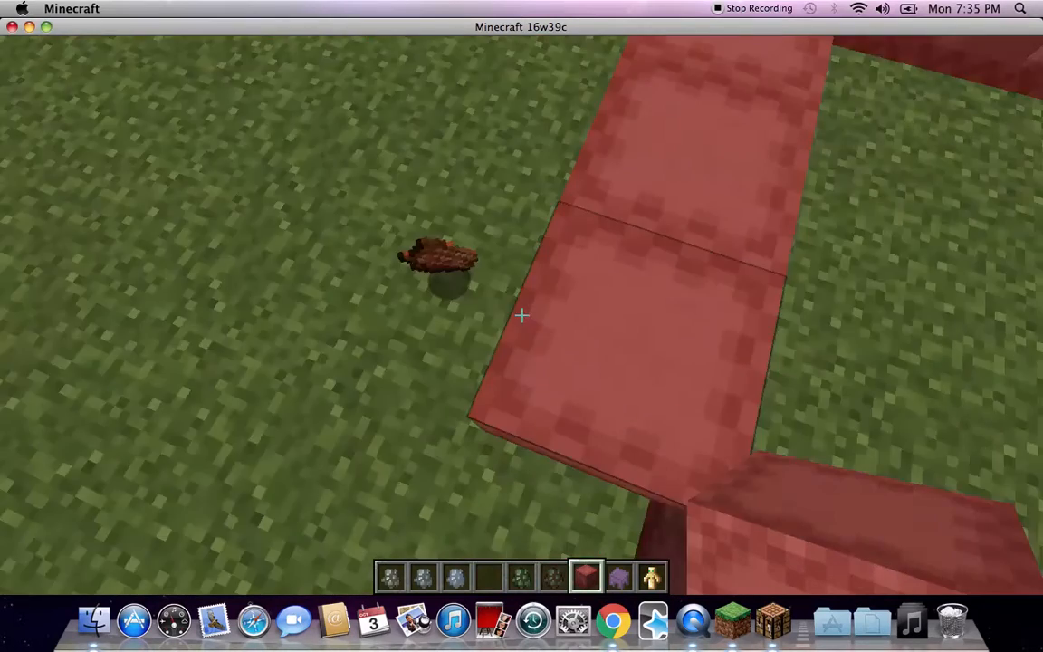
mouse_move(521, 315)
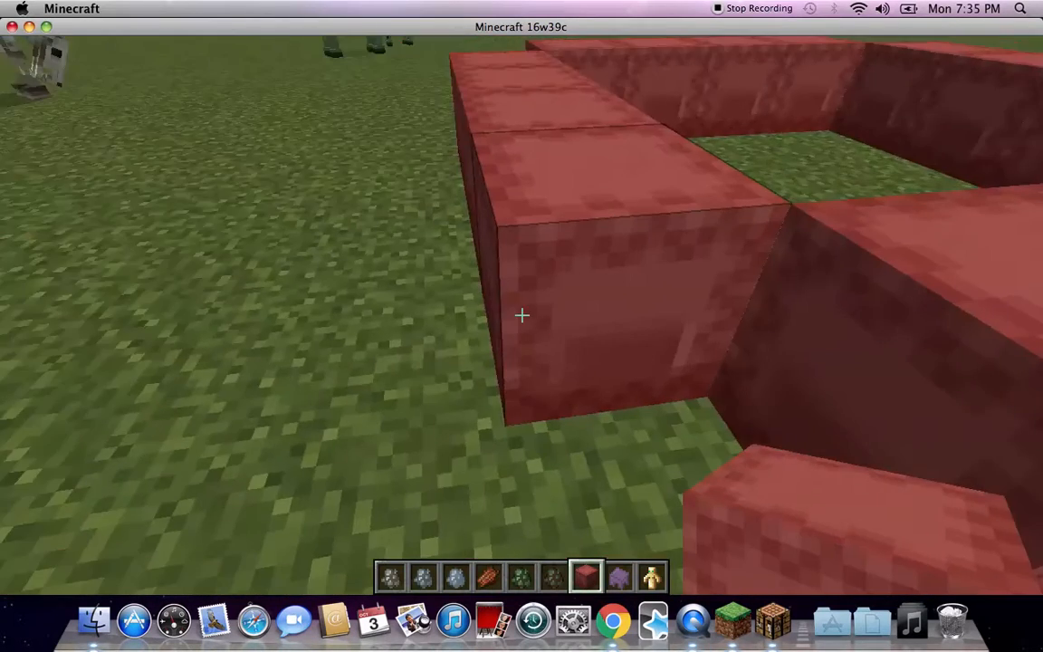
mouse_move(522, 315)
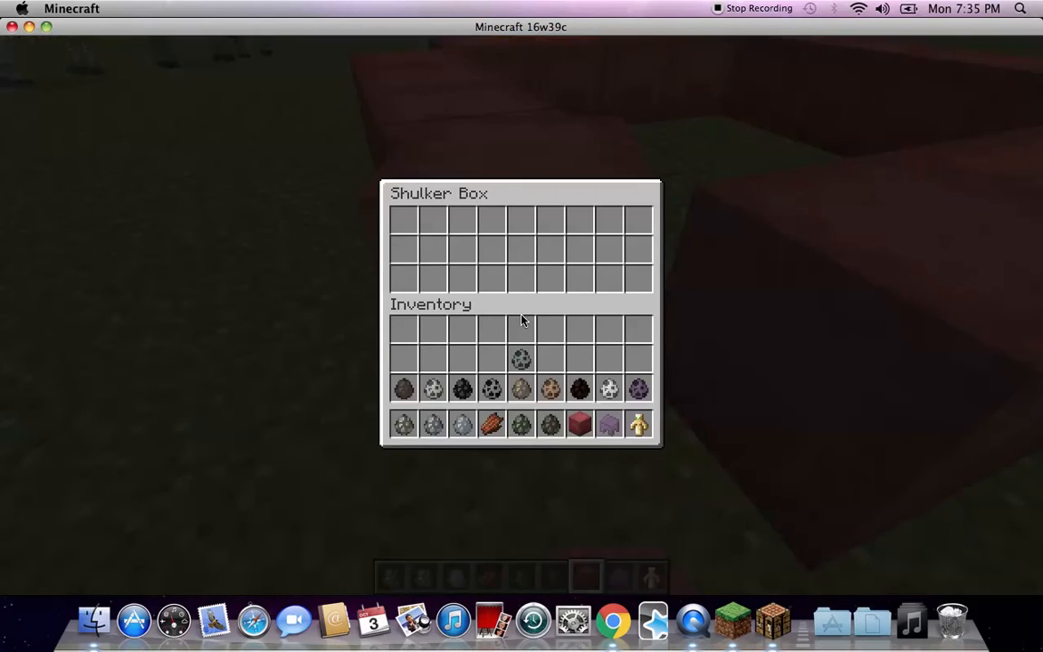
- Close the opened pink shulker box after checking its empty storage
key(Escape)
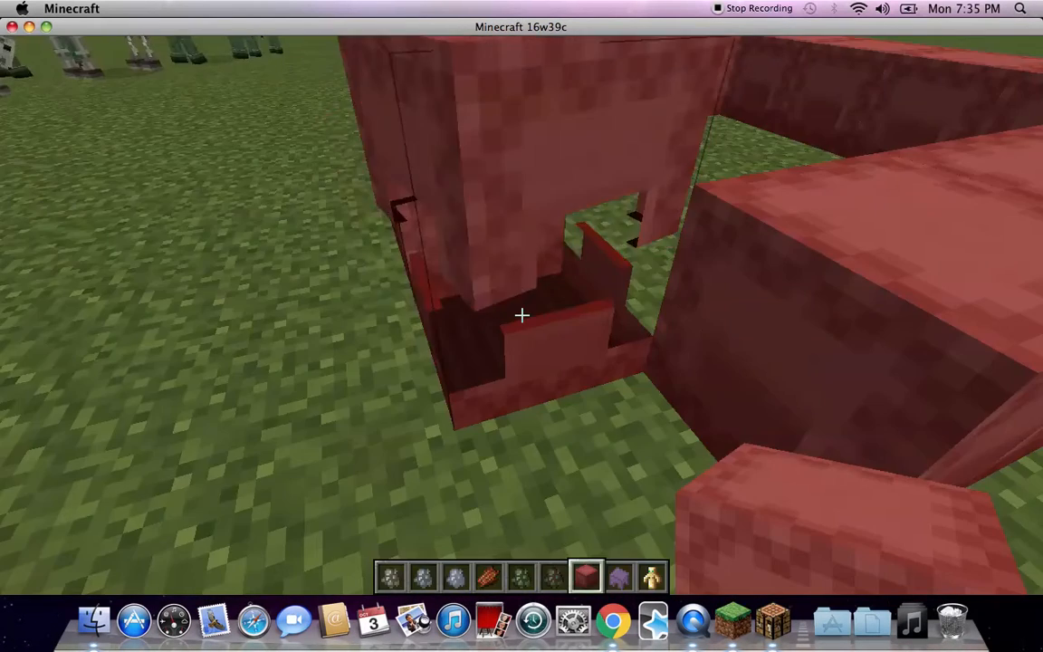
mouse_move(521, 315)
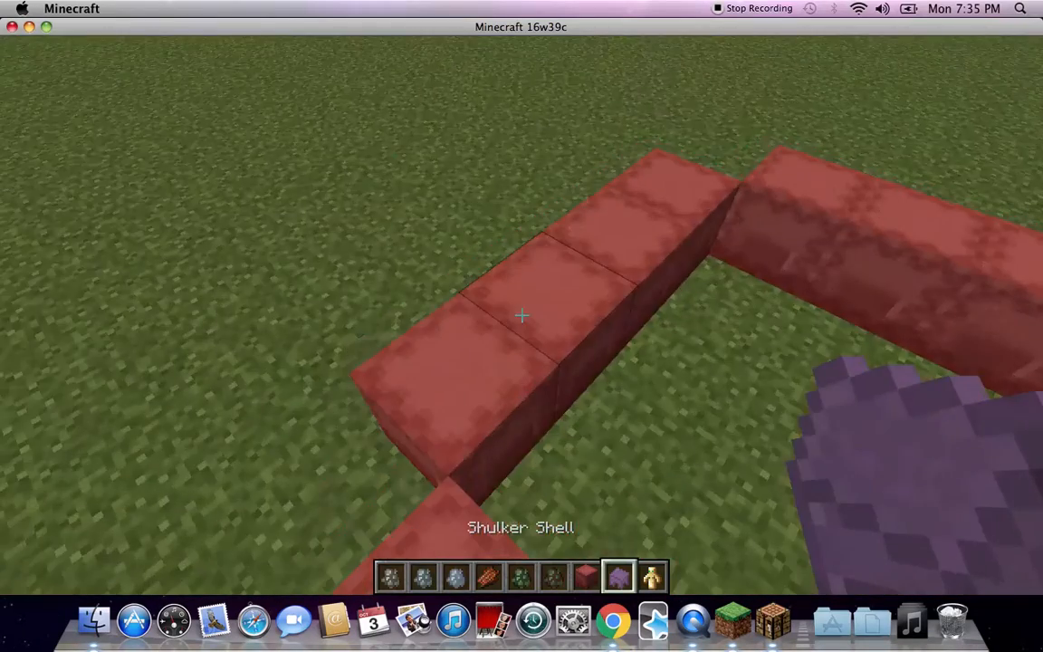
mouse_move(522, 315)
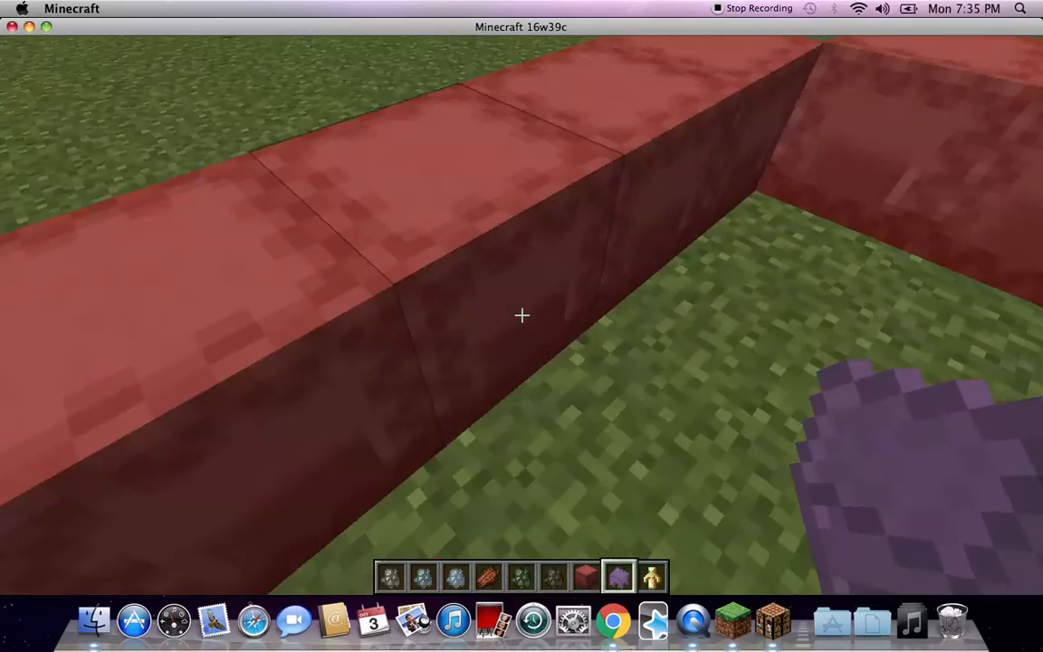
mouse_move(522, 315)
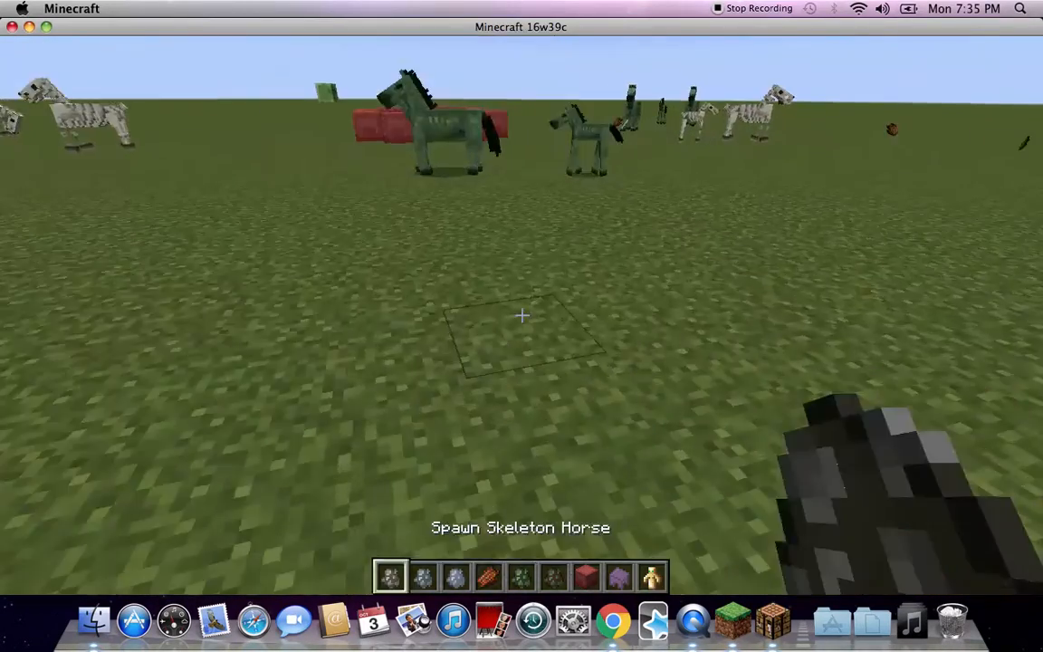
- Bring up the creative inventory to stock the hotbar with donkey and elder guardian spawn eggs
key(e)
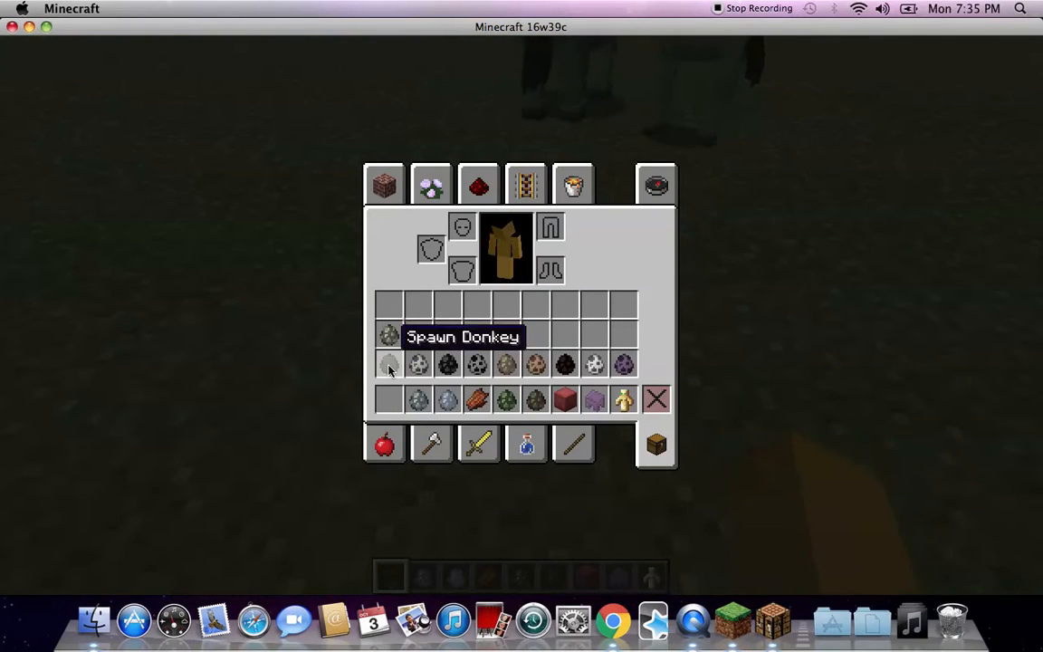
mouse_move(416, 366)
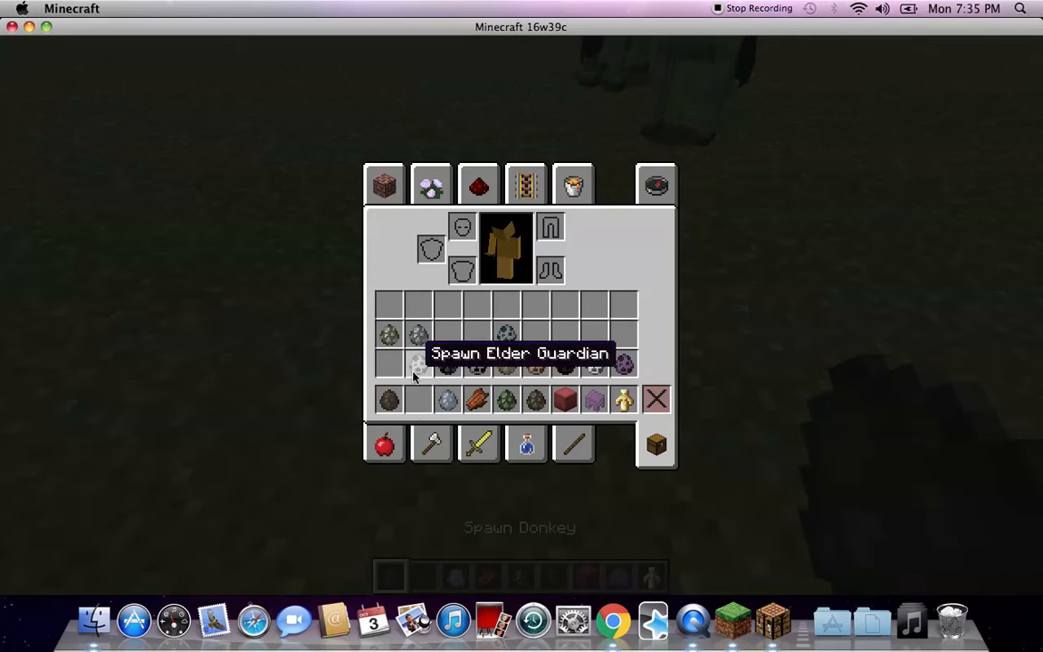
mouse_move(478, 335)
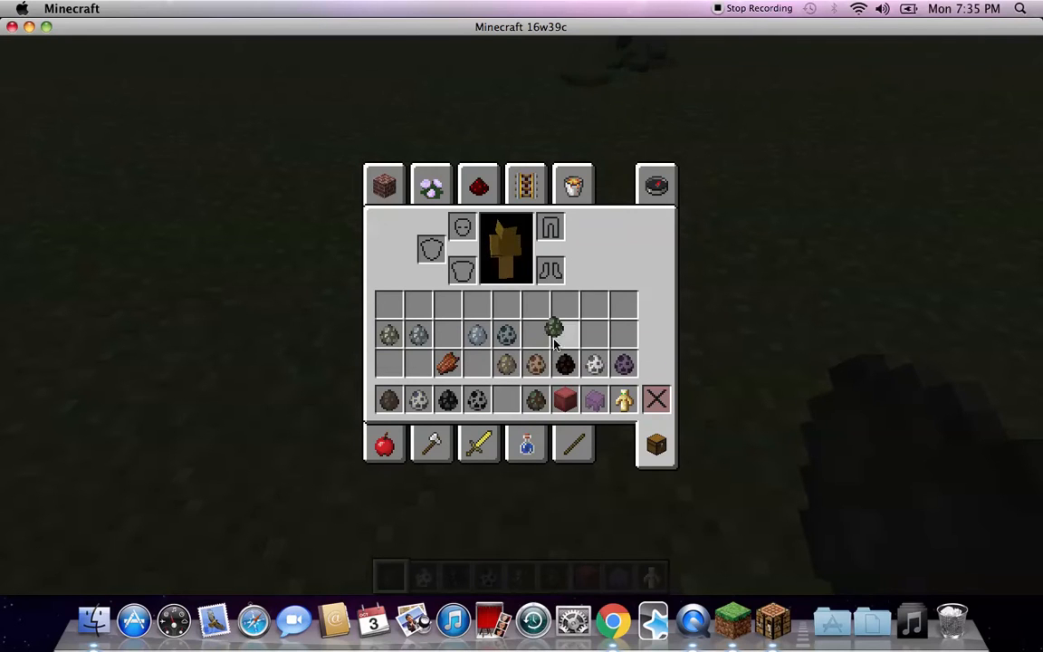
mouse_move(505, 362)
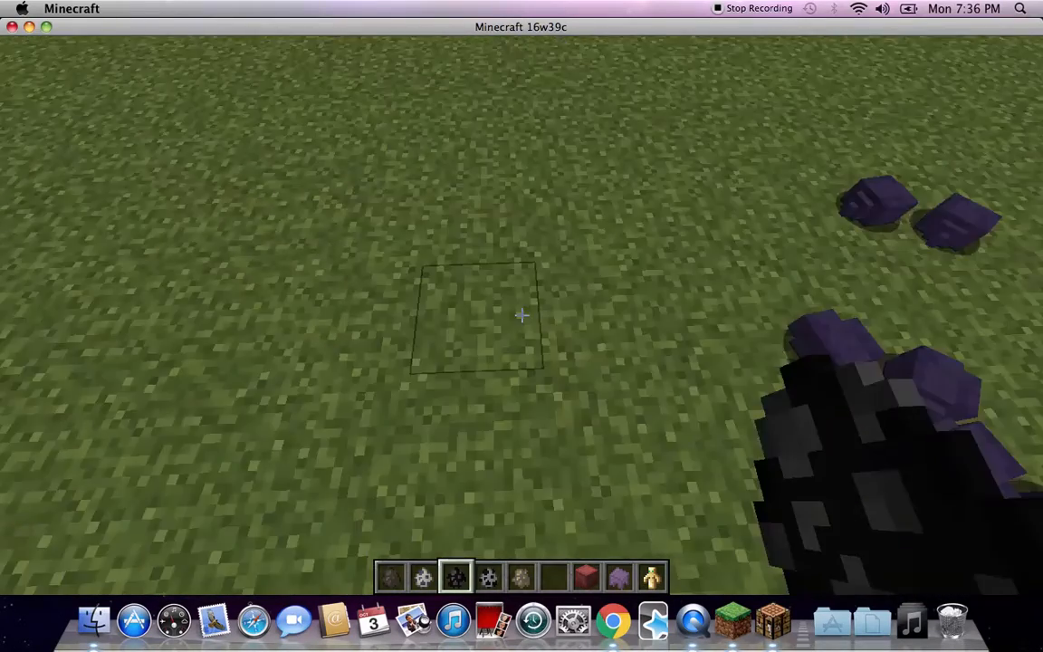
mouse_move(521, 315)
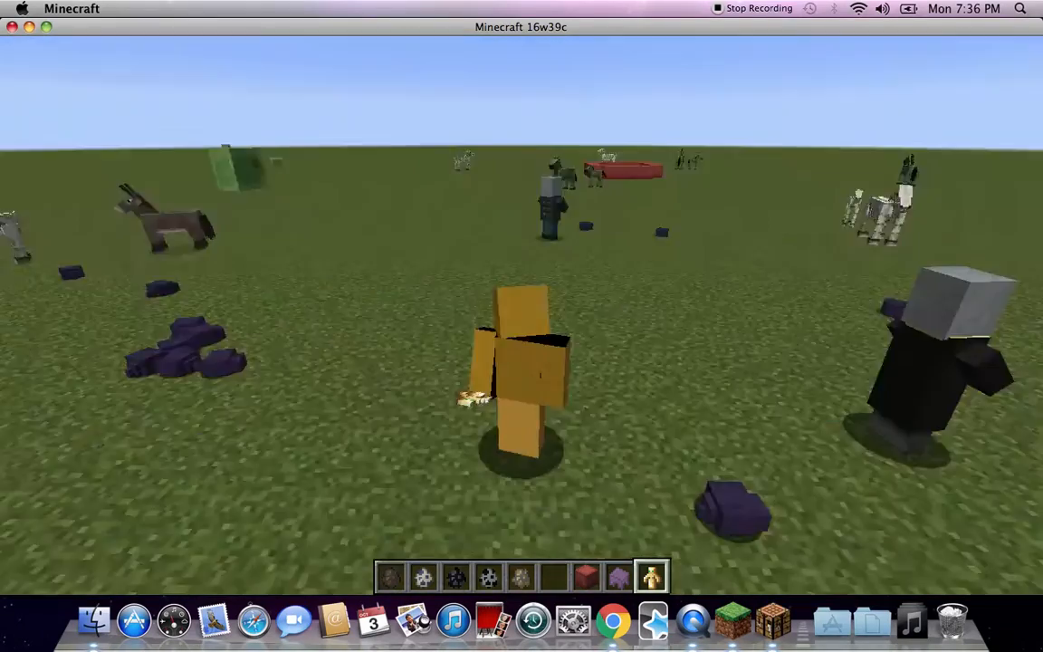
mouse_move(522, 315)
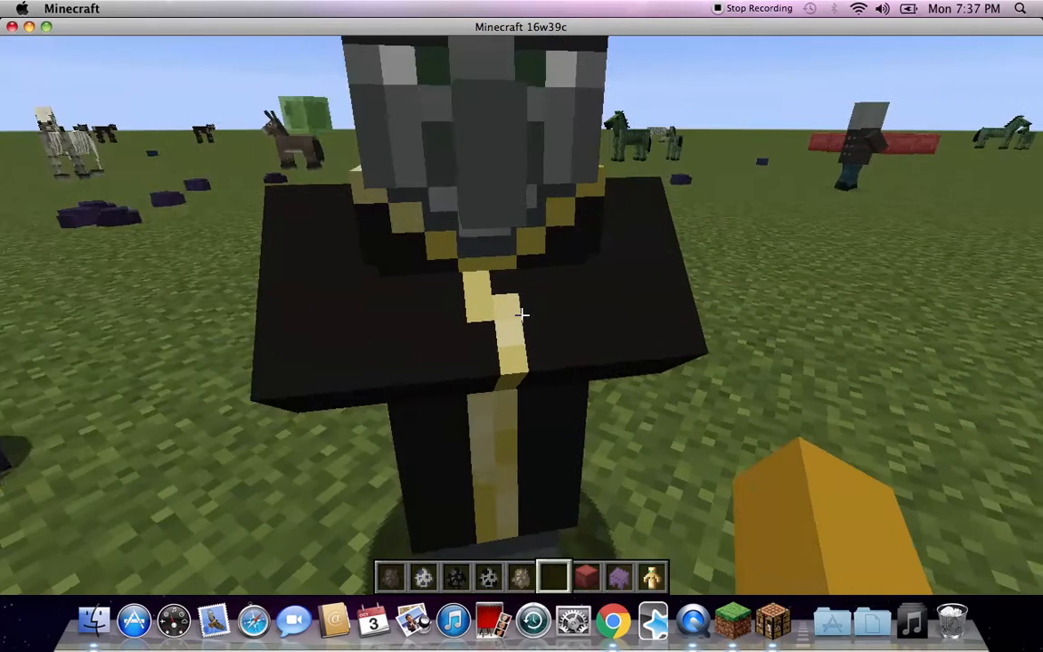
mouse_move(521, 315)
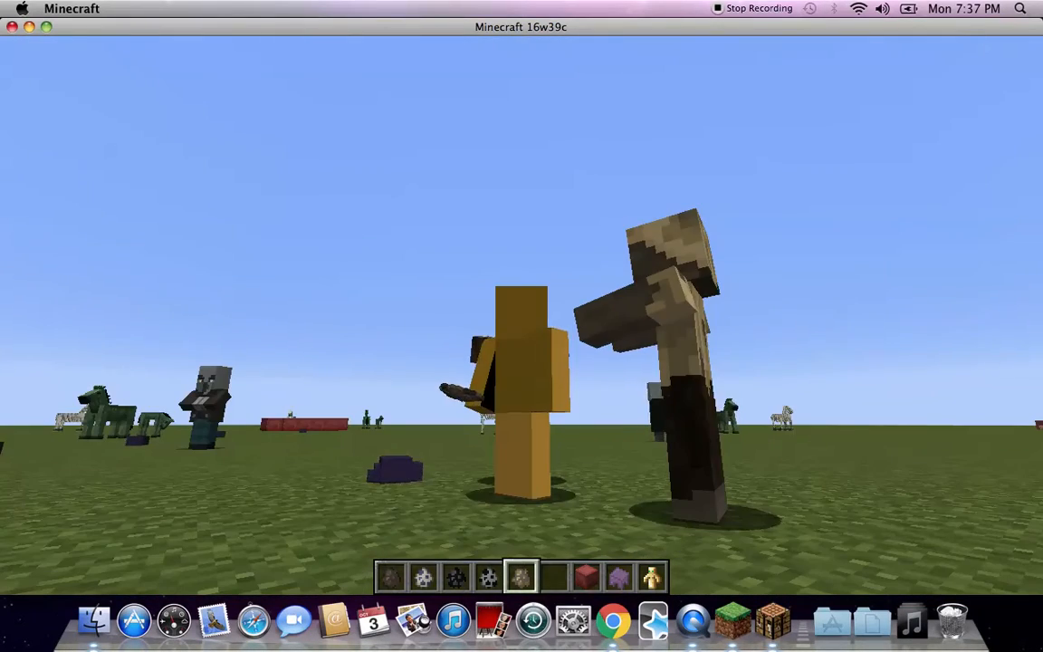
mouse_move(521, 316)
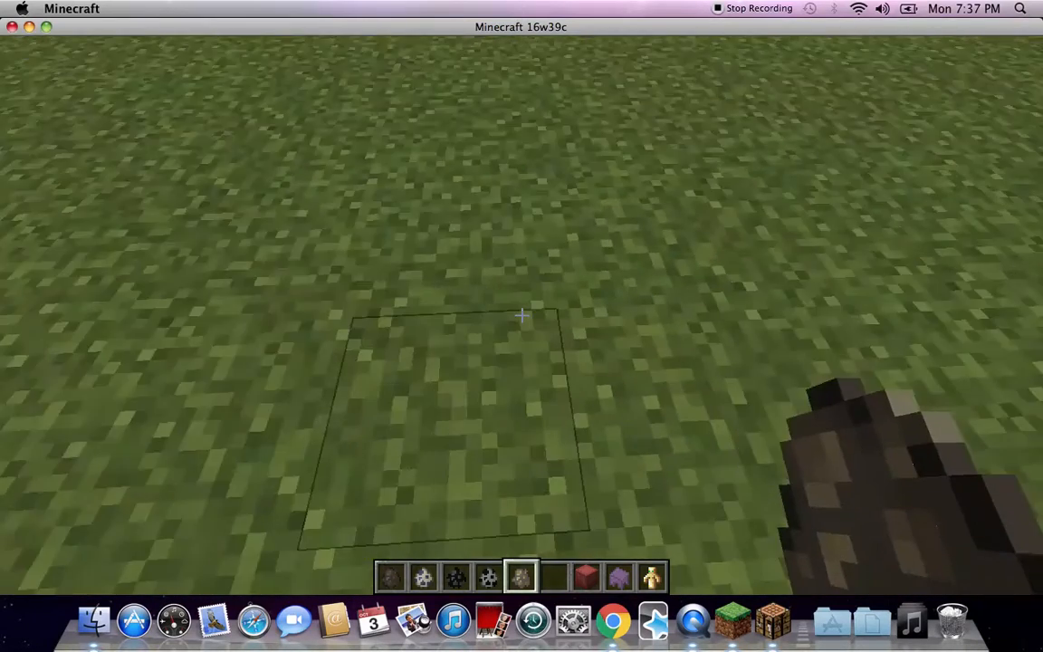
- Add the Spawn Shulker egg to the hotbar, then spawn a herd of llamas on the field
key(e)
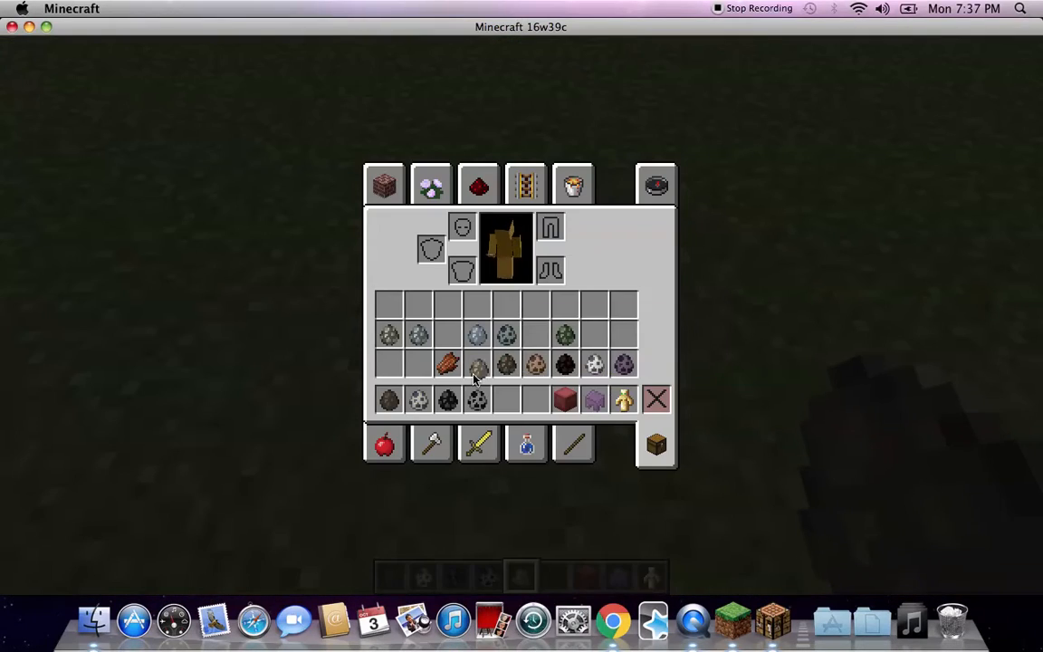
mouse_move(536, 365)
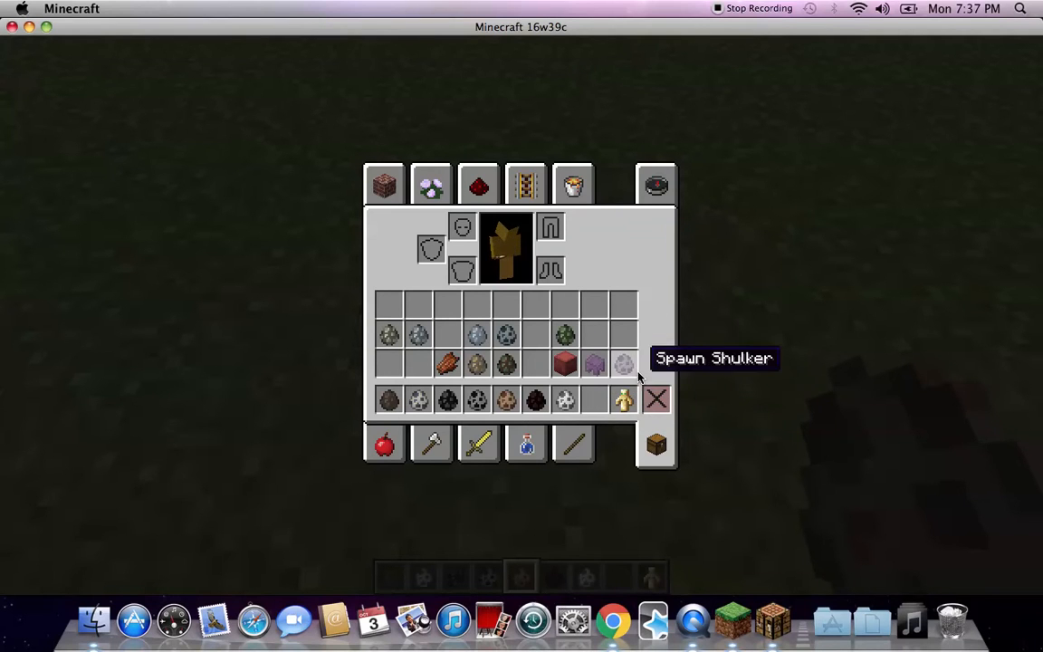
key(escape)
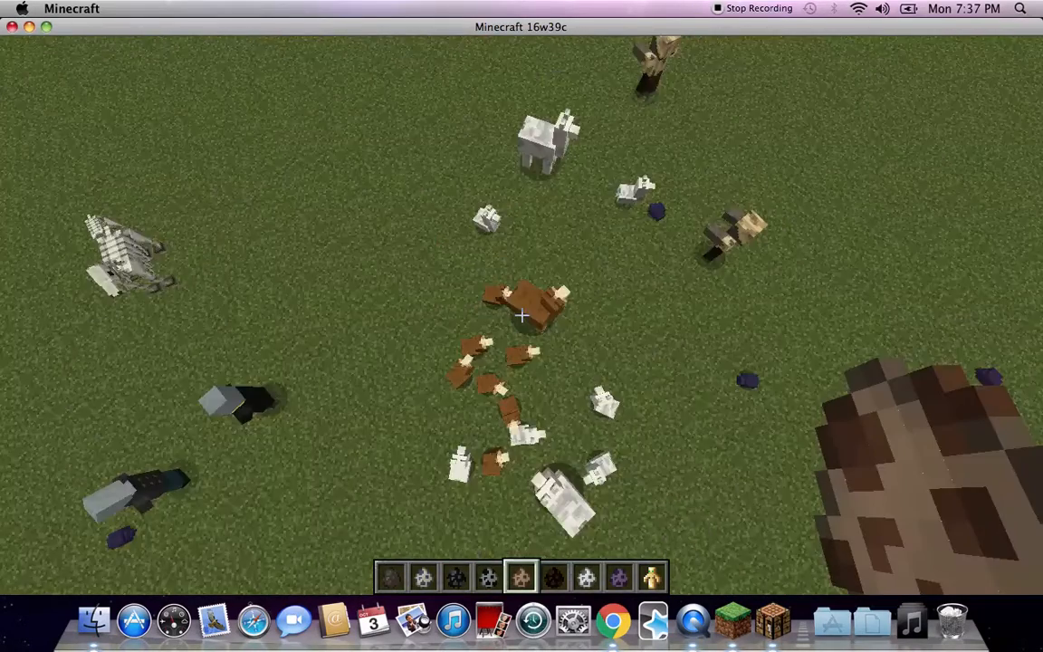
- Spawn llamas and dark horses with foals, then pause to the game menu
key(e)
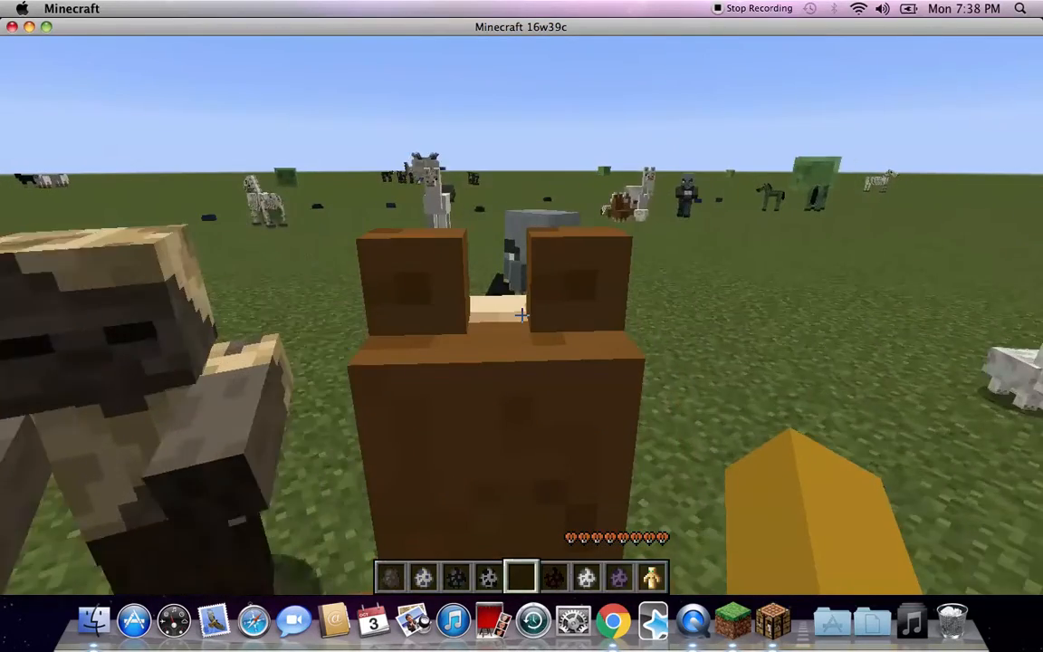
mouse_move(522, 315)
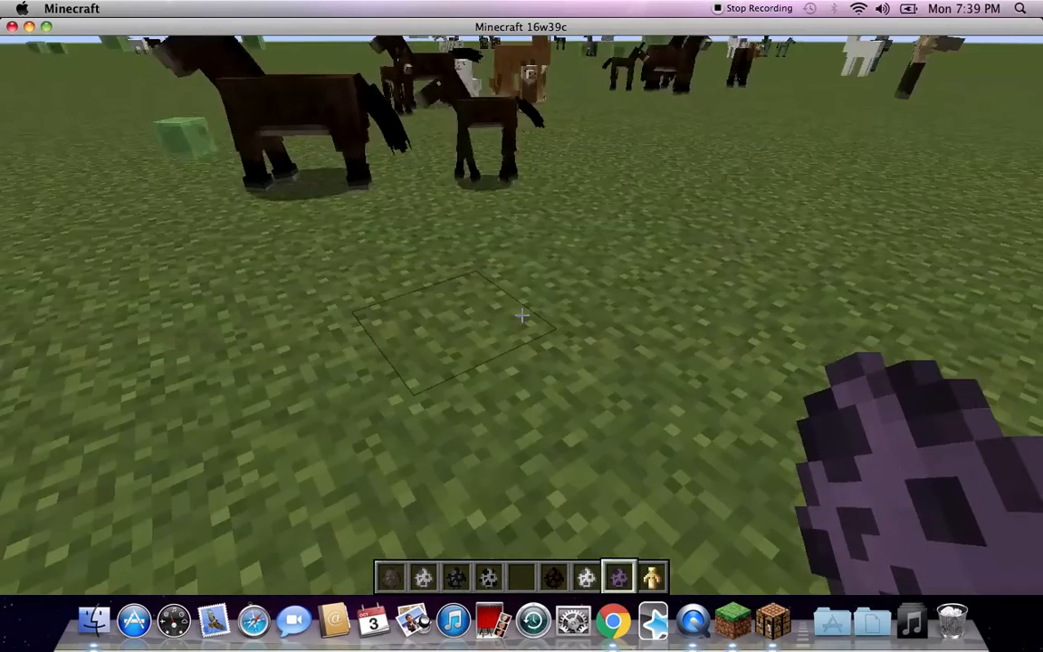
key(Escape)
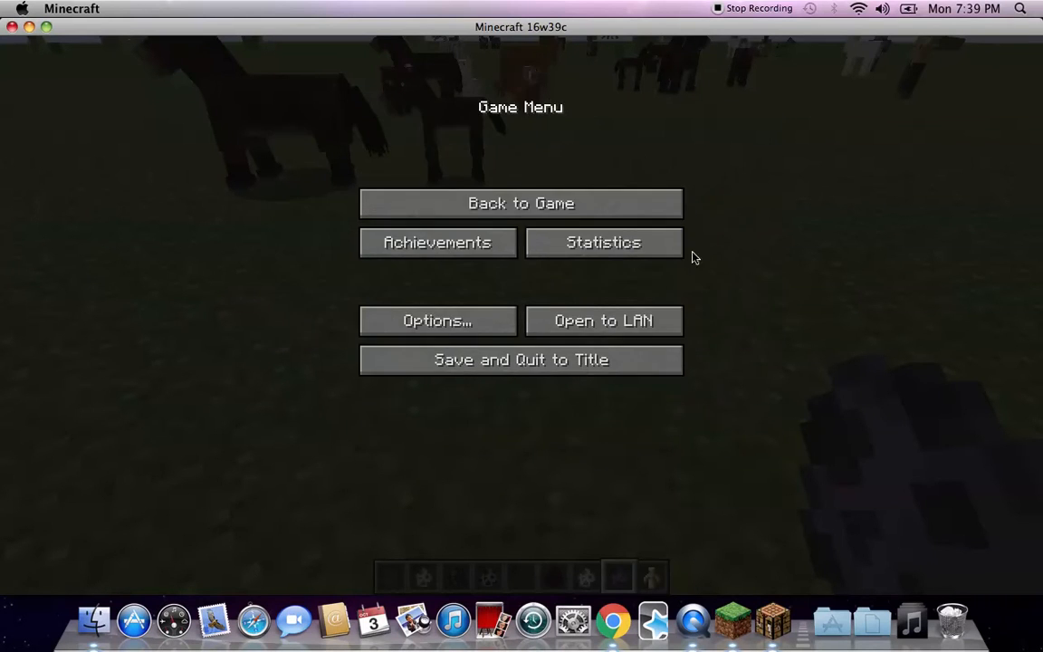
- Look over the game options from the menu and return to the field
click(521, 203)
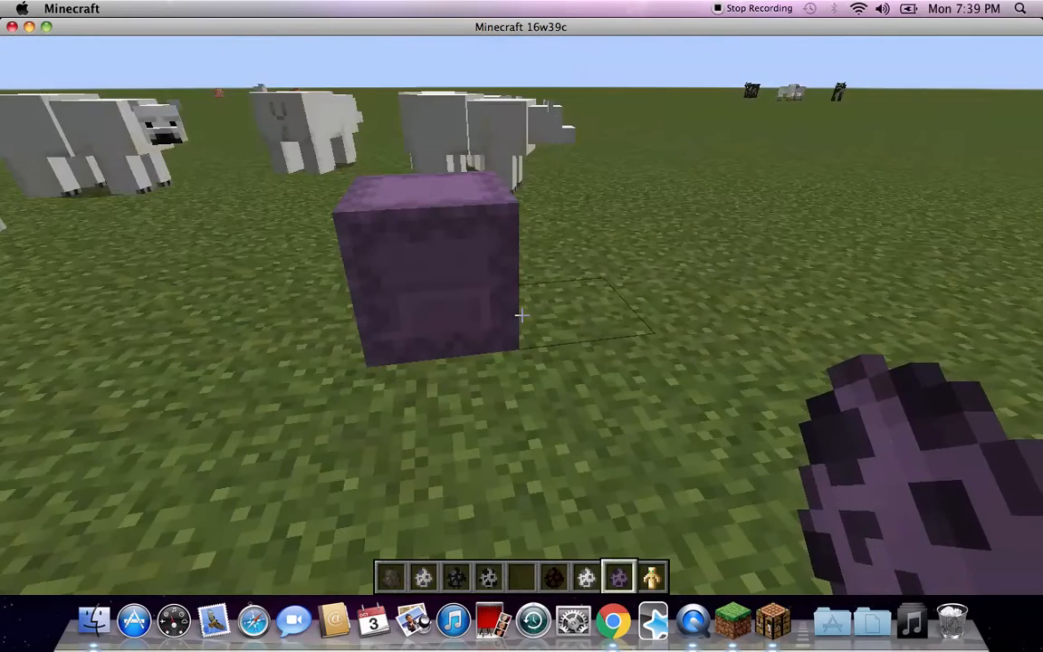
key(Escape)
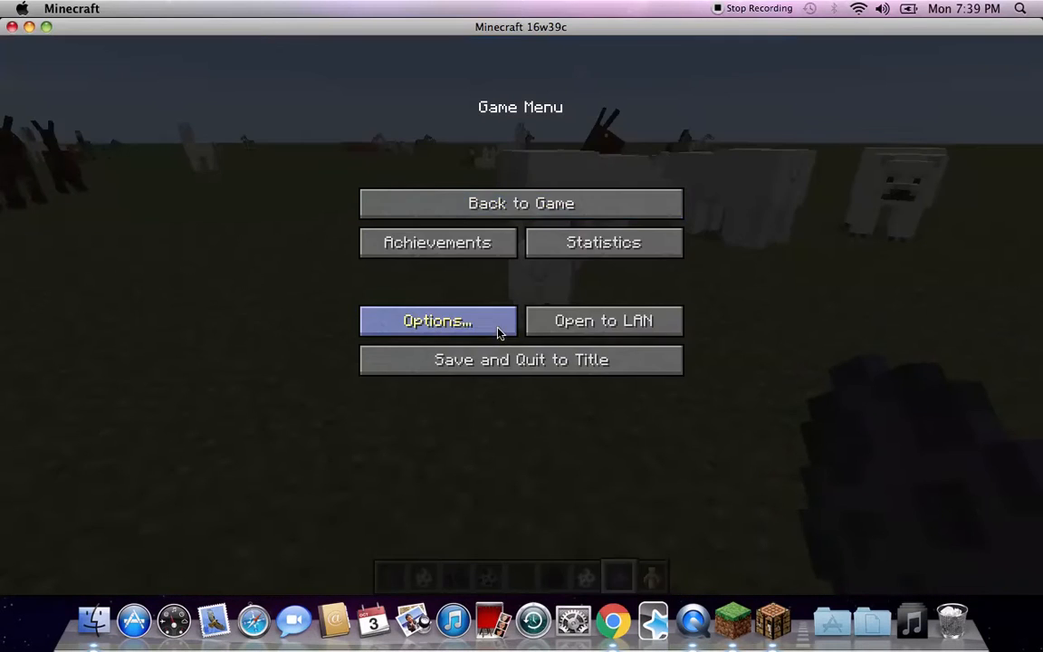
click(438, 320)
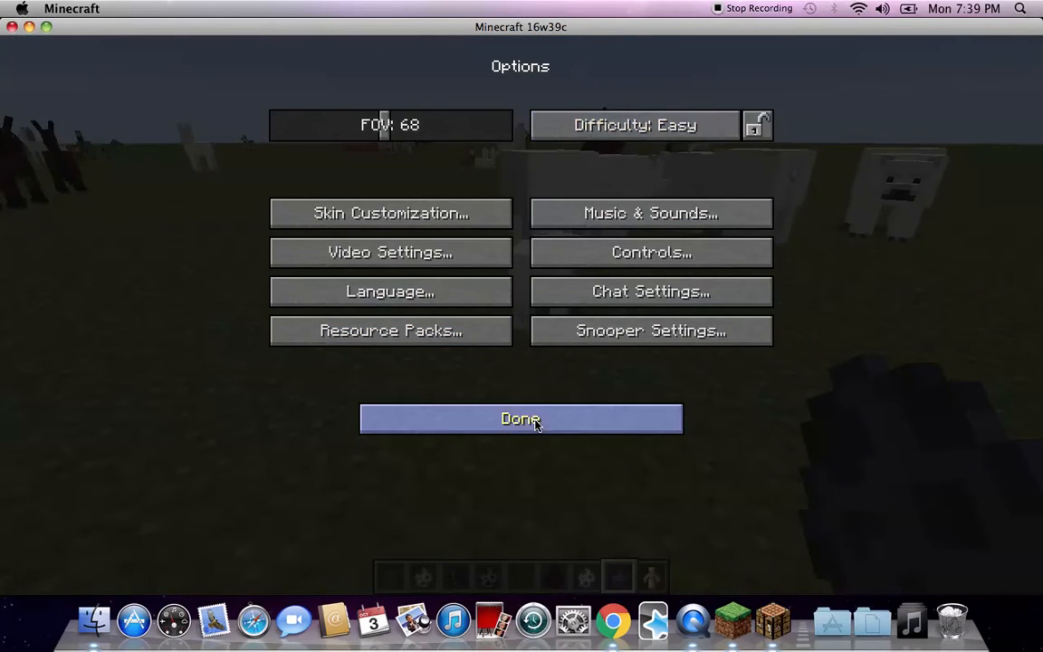
click(521, 419)
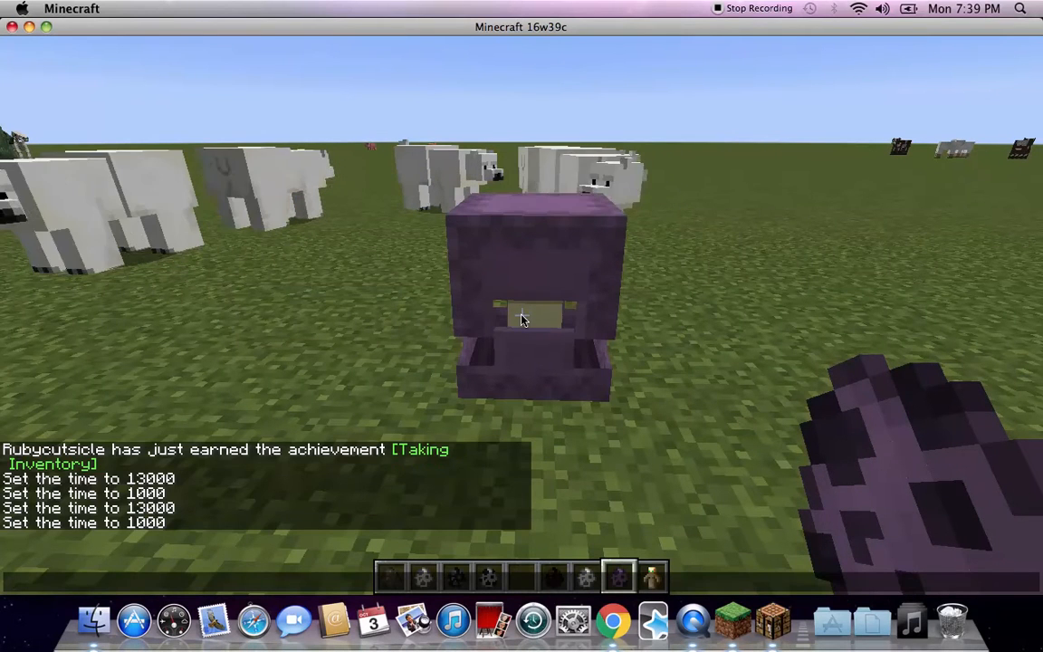
- Switch the world to Survival Mode with /gamemode survival, then back to Creative
text(/gamemode)
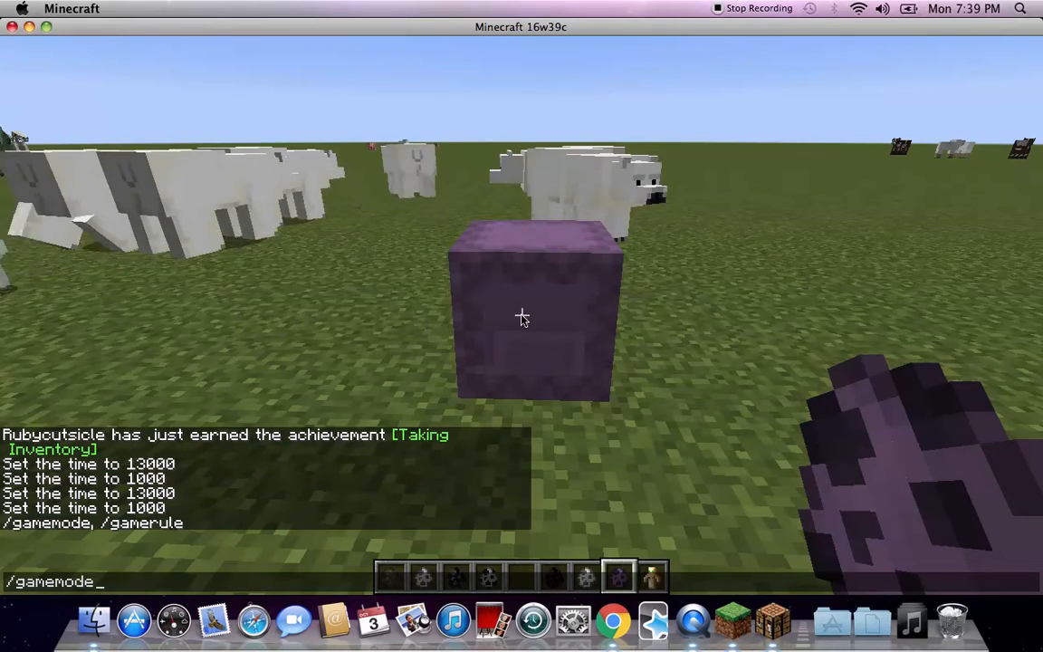
key(Return)
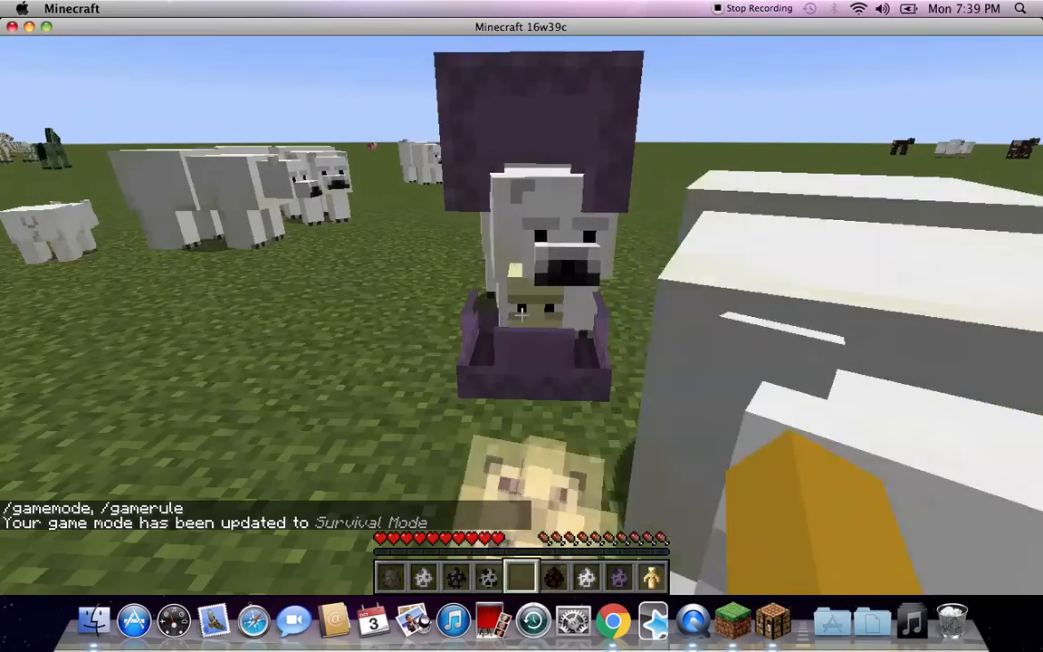
mouse_move(521, 326)
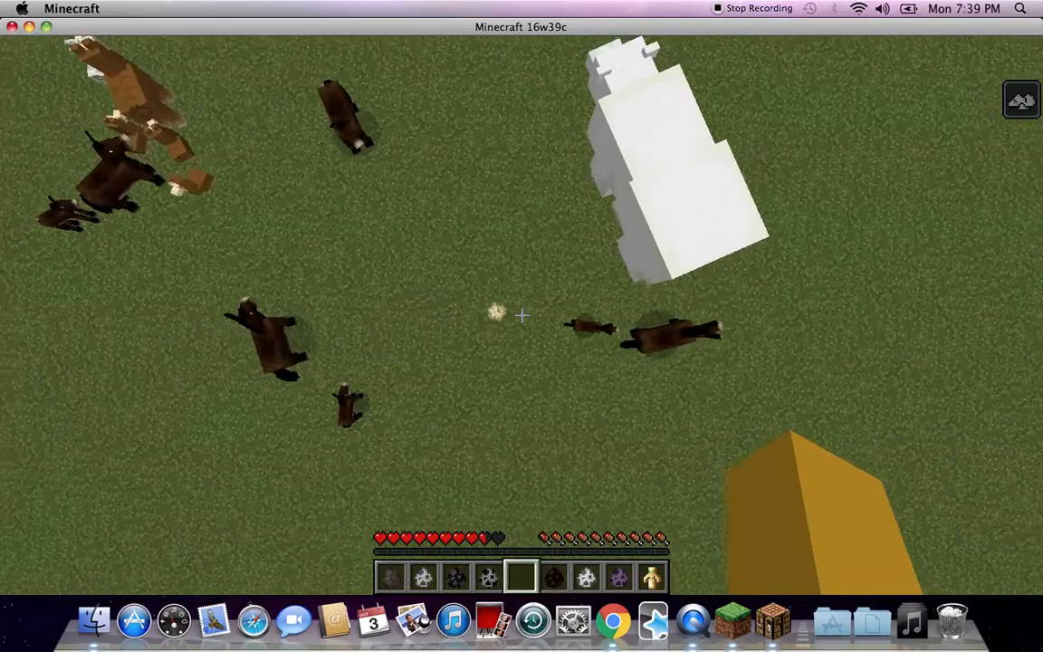
key(e)
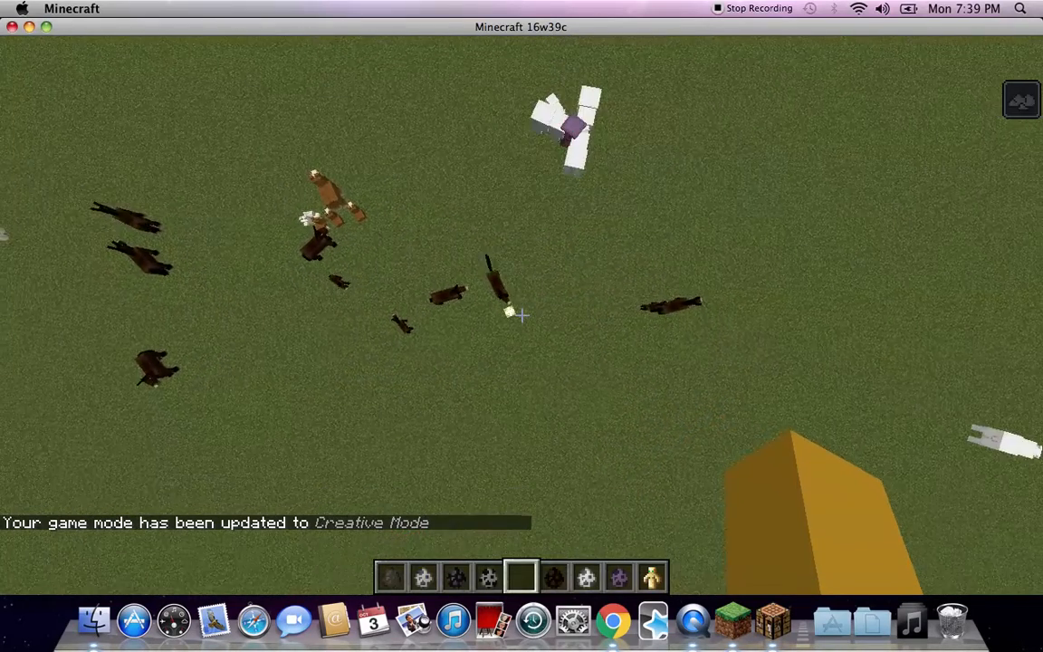
mouse_move(521, 315)
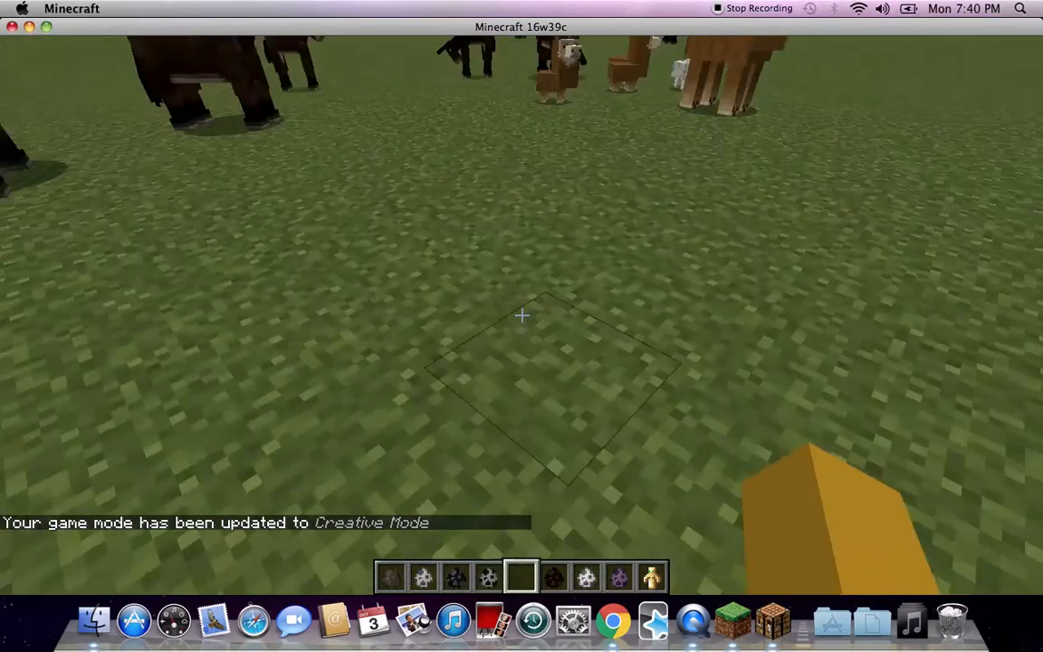
mouse_move(521, 315)
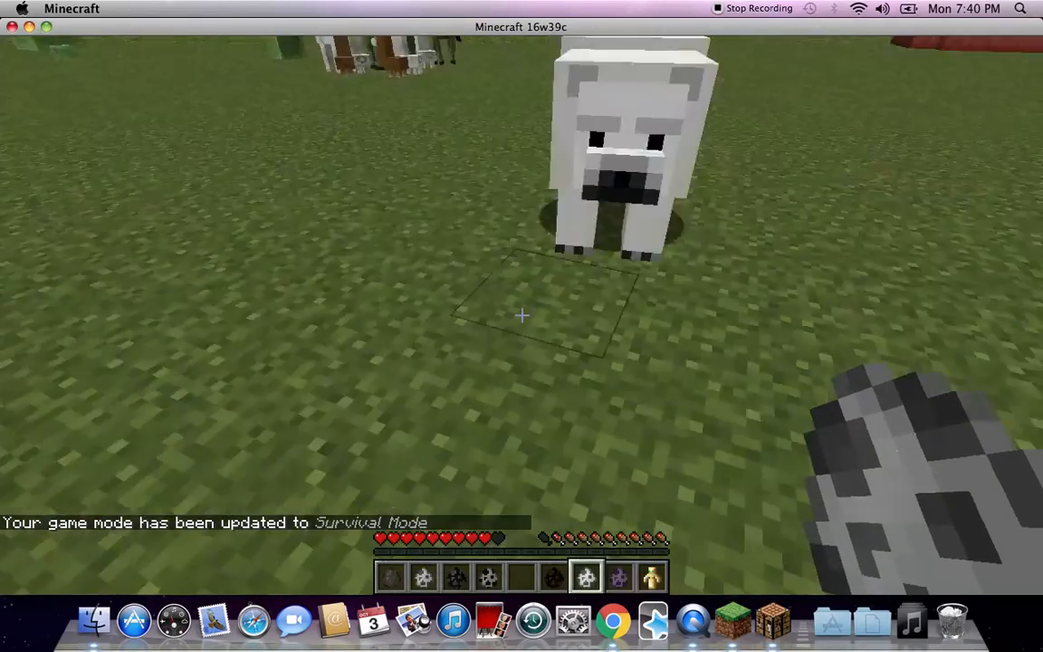
mouse_move(522, 315)
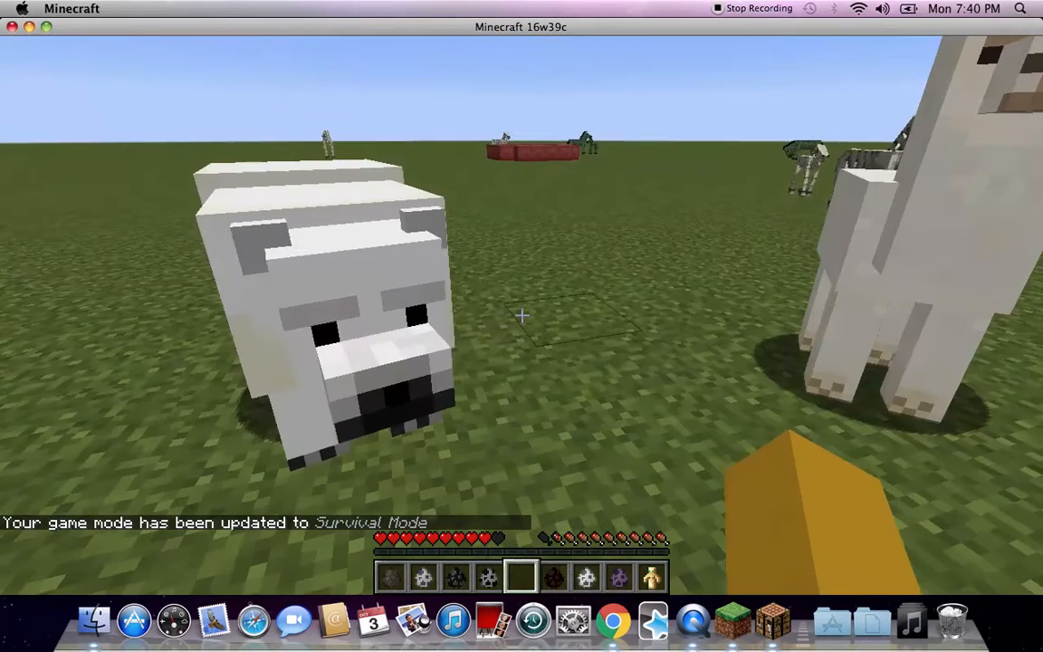
- Run /gamemode c to return to Creative Mode, then bring up the inventory
text(/gamemode s)
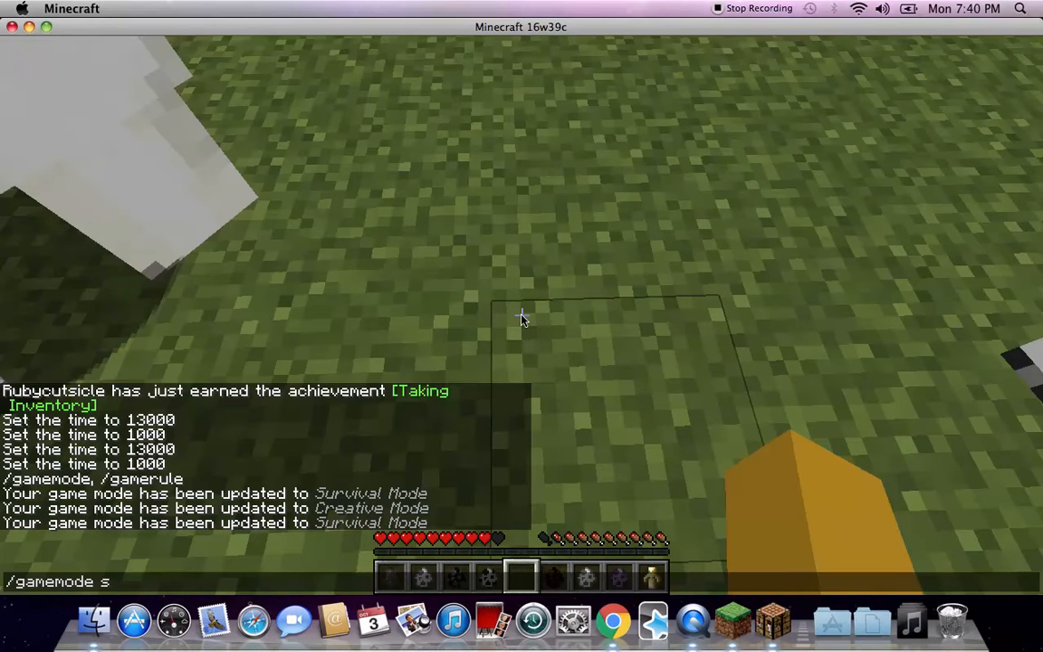
text(c)
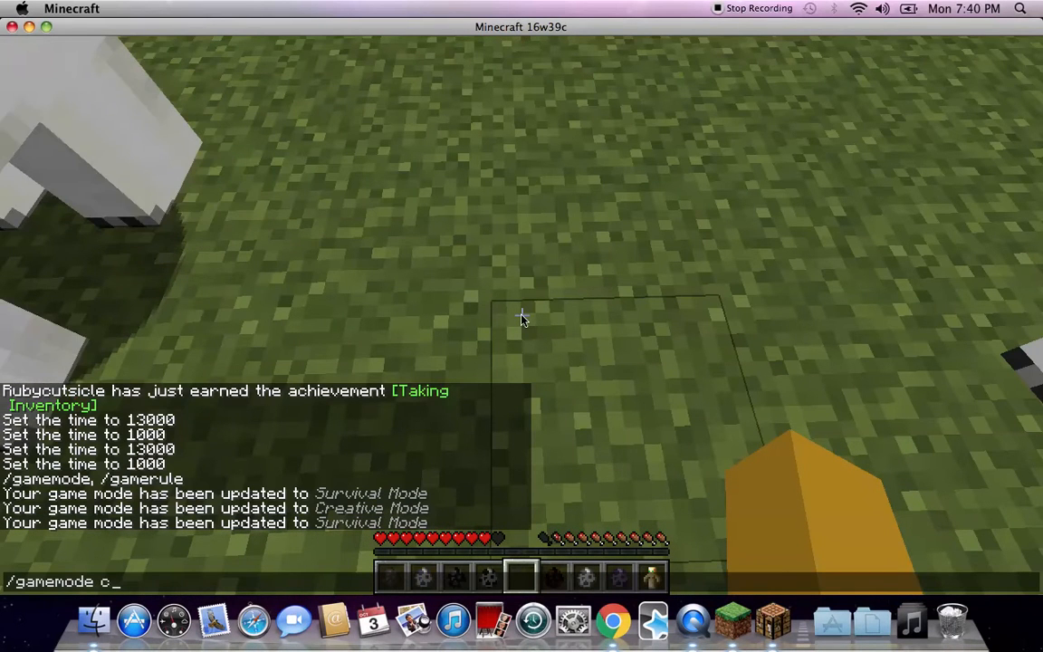
key(Return)
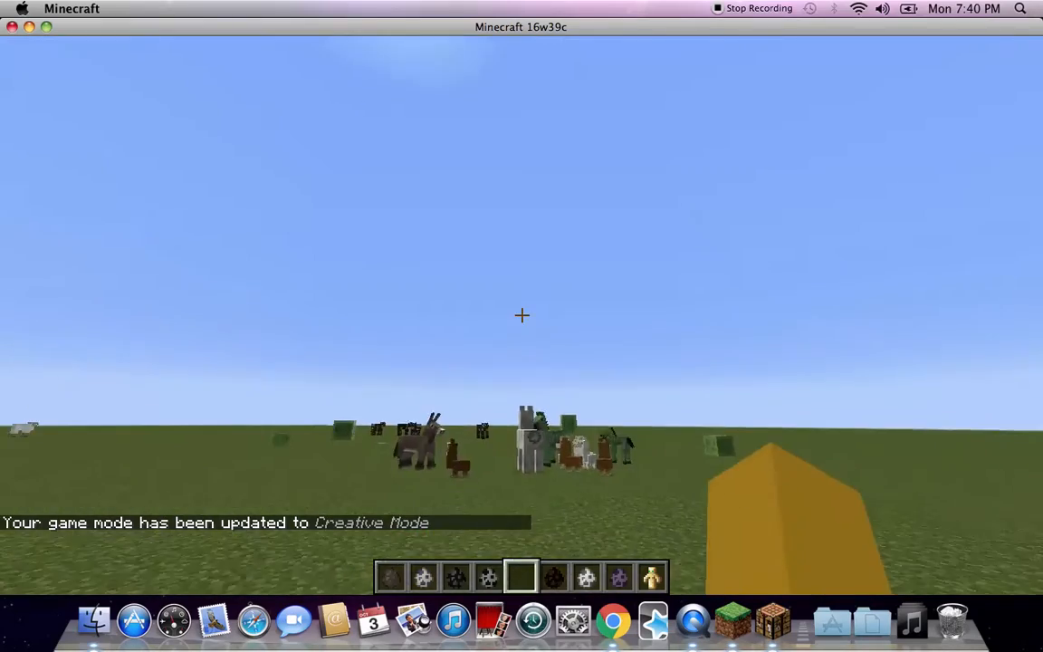
key(e)
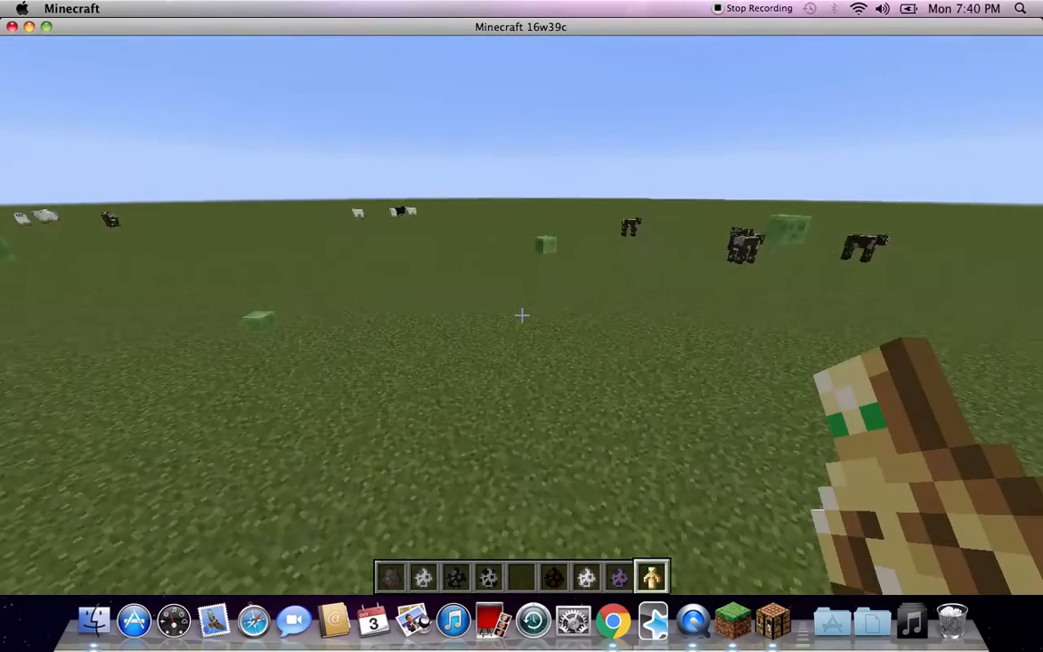
mouse_move(521, 315)
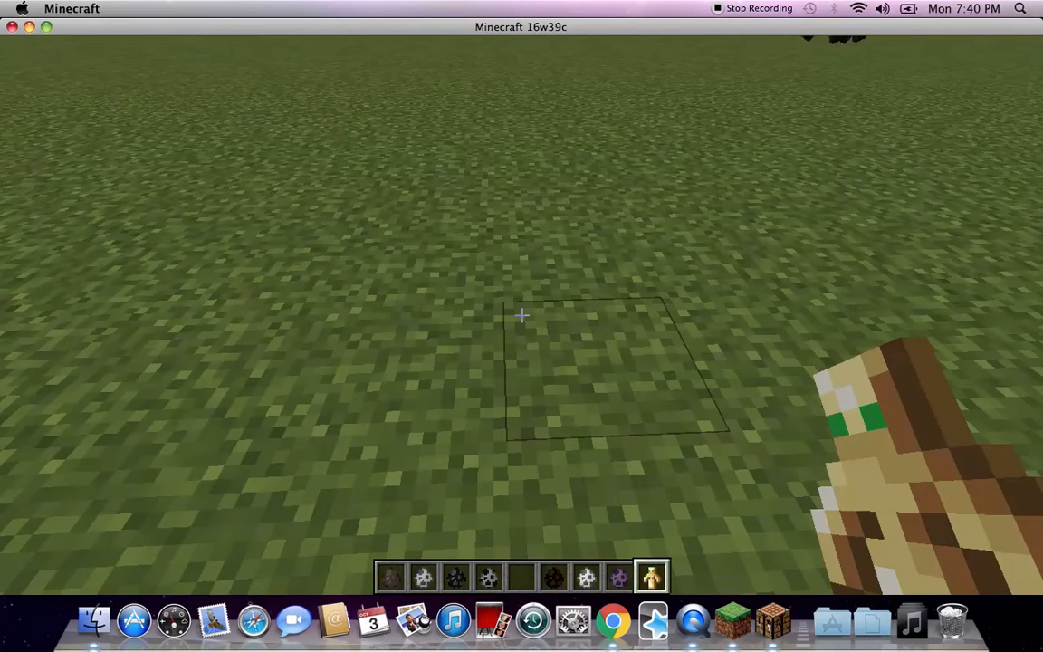
- Abandon a /gamemode c command and browse the Brewing tab's potion collection
text(/gamemode c)
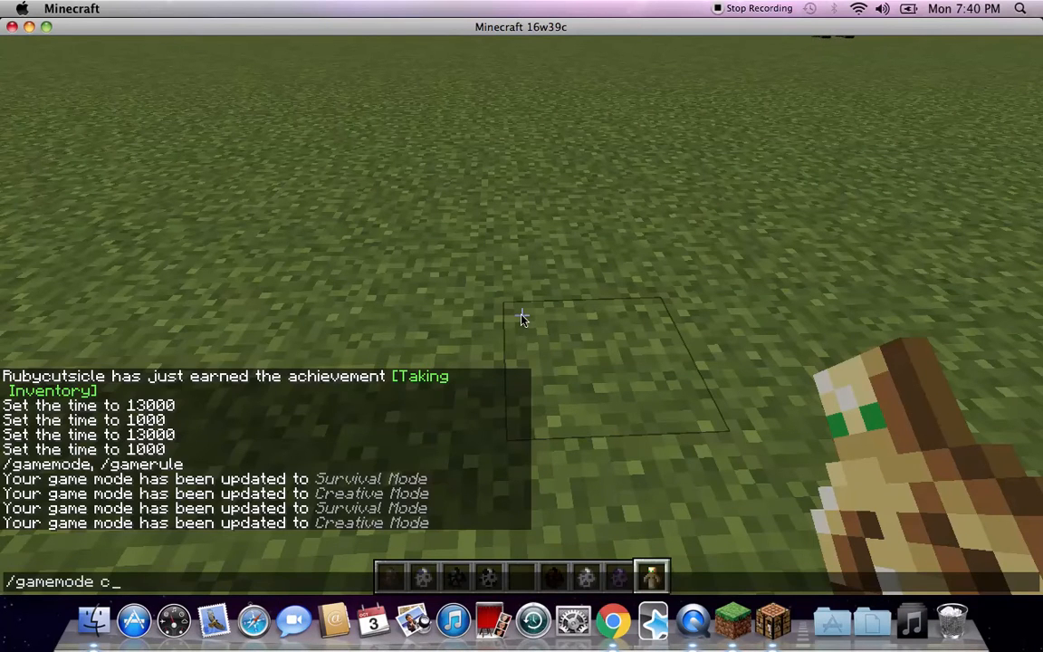
key(e)
text(h)
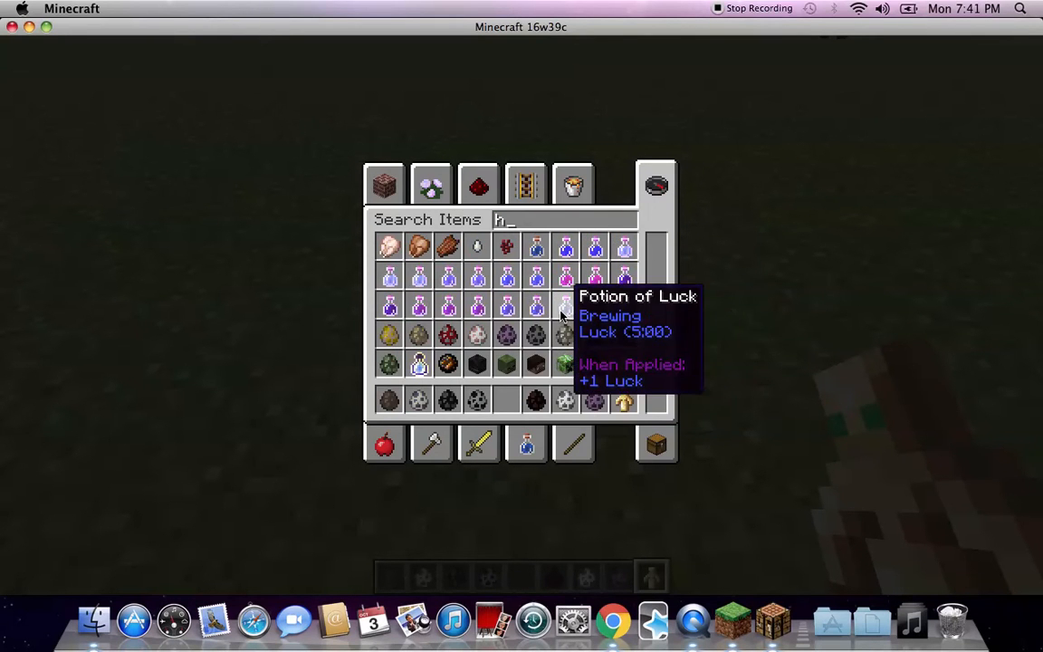
mouse_move(625, 246)
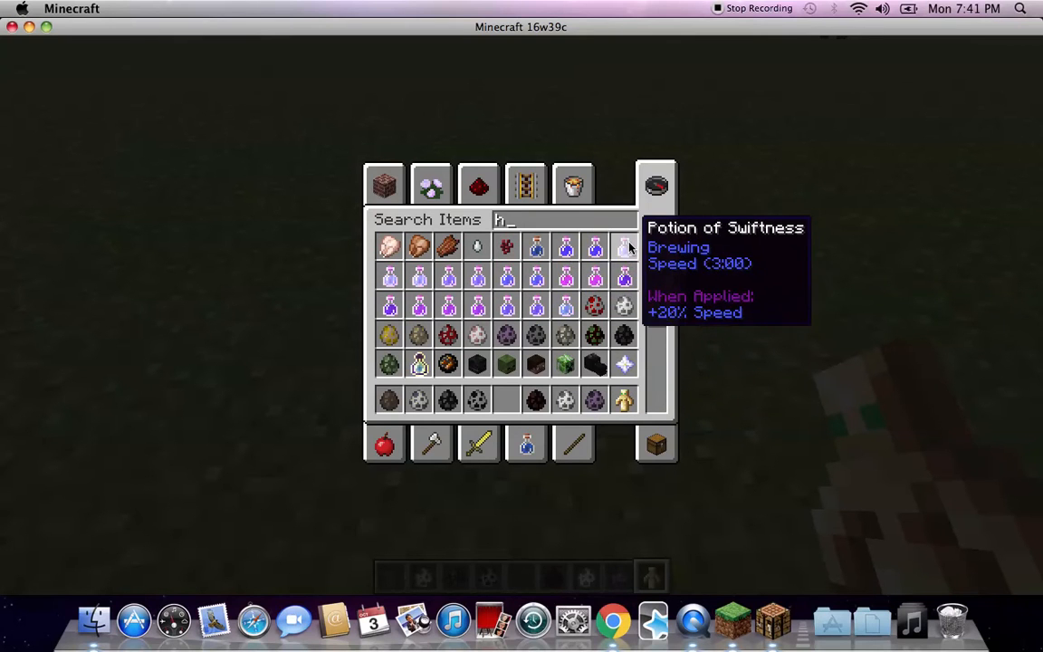
mouse_move(536, 308)
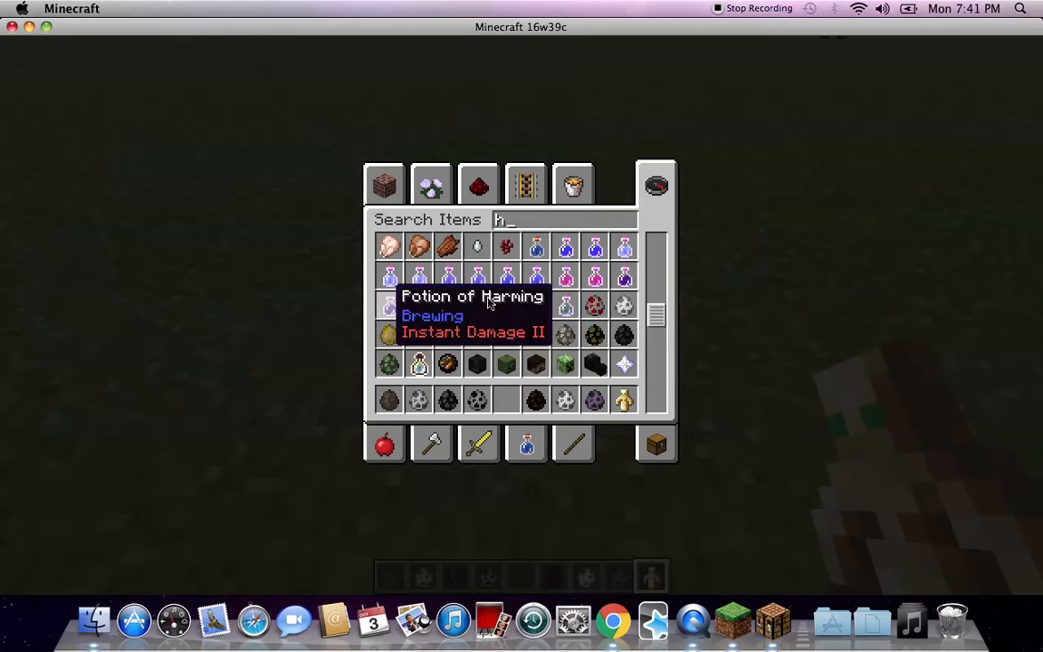
text(u)
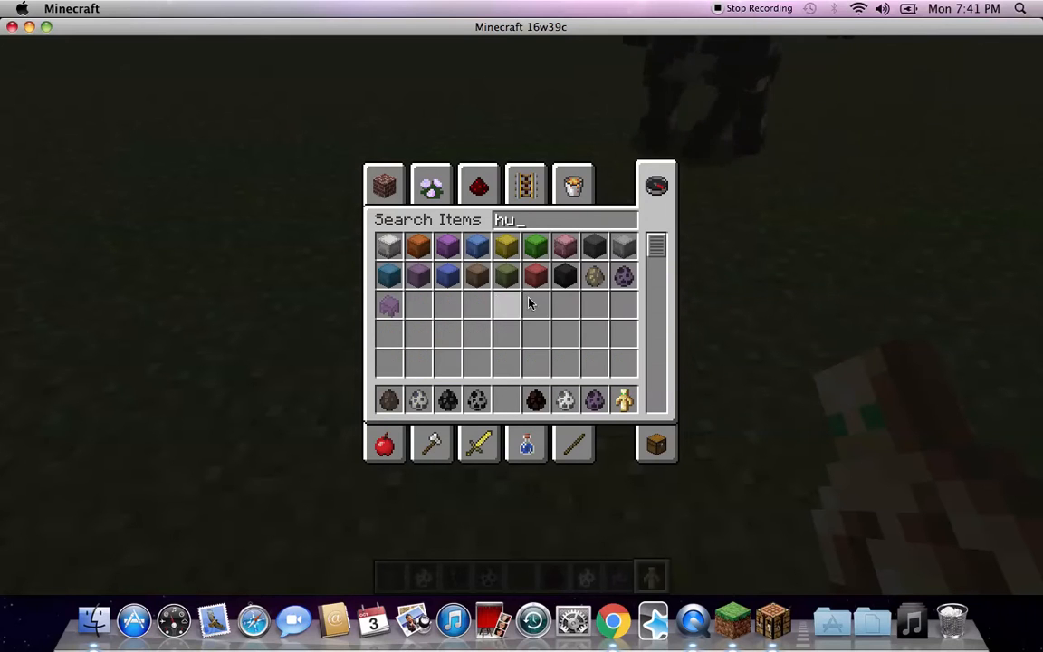
mouse_move(480, 369)
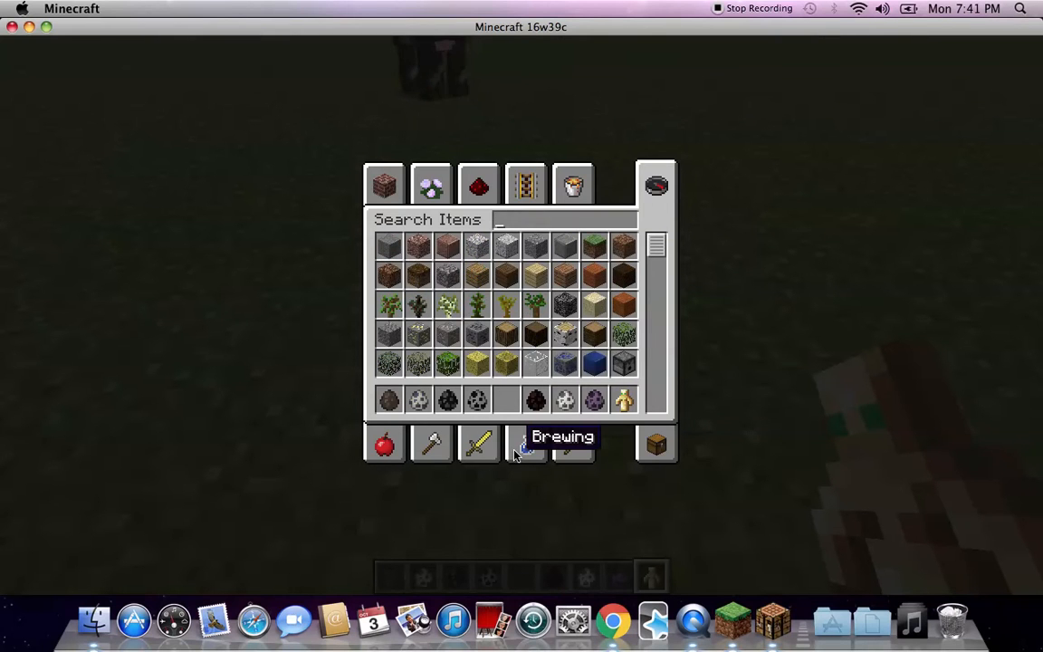
click(525, 443)
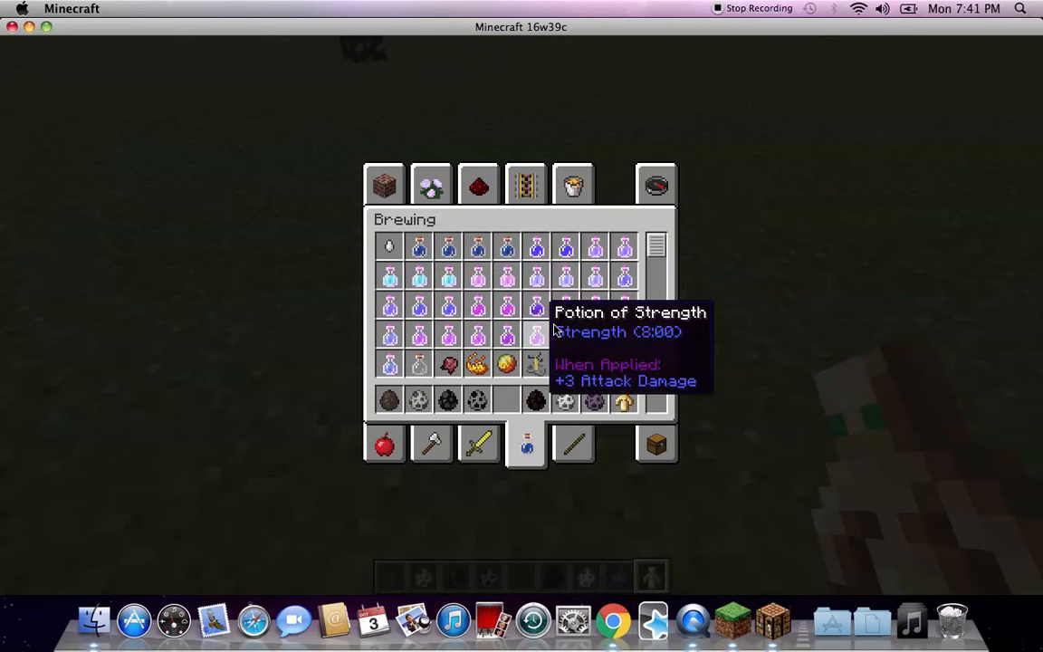
mouse_move(420, 306)
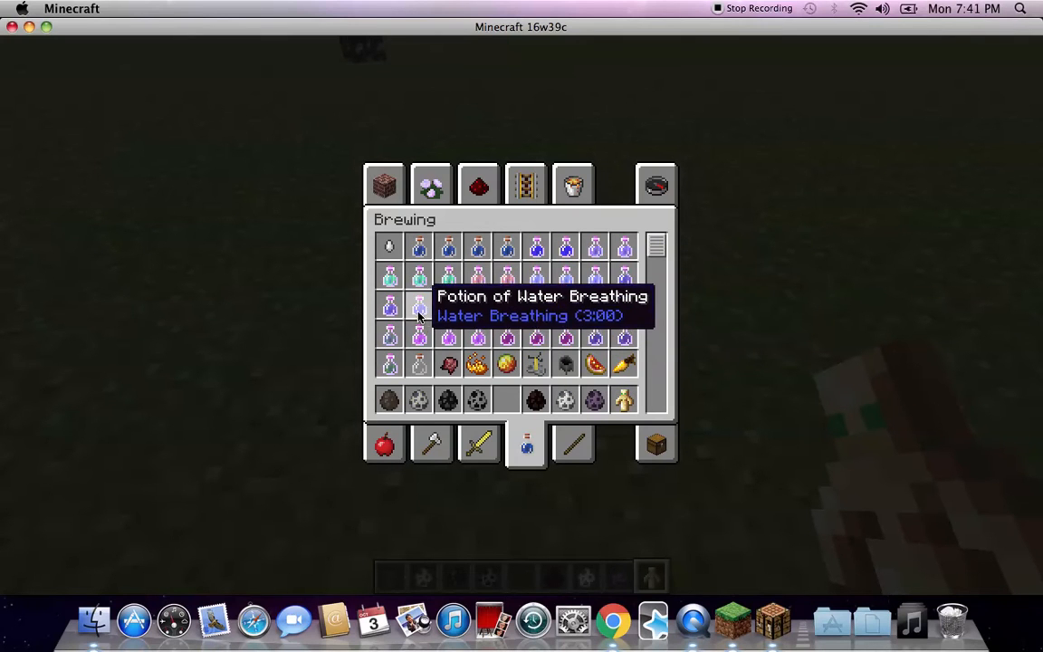
scroll(down, 3)
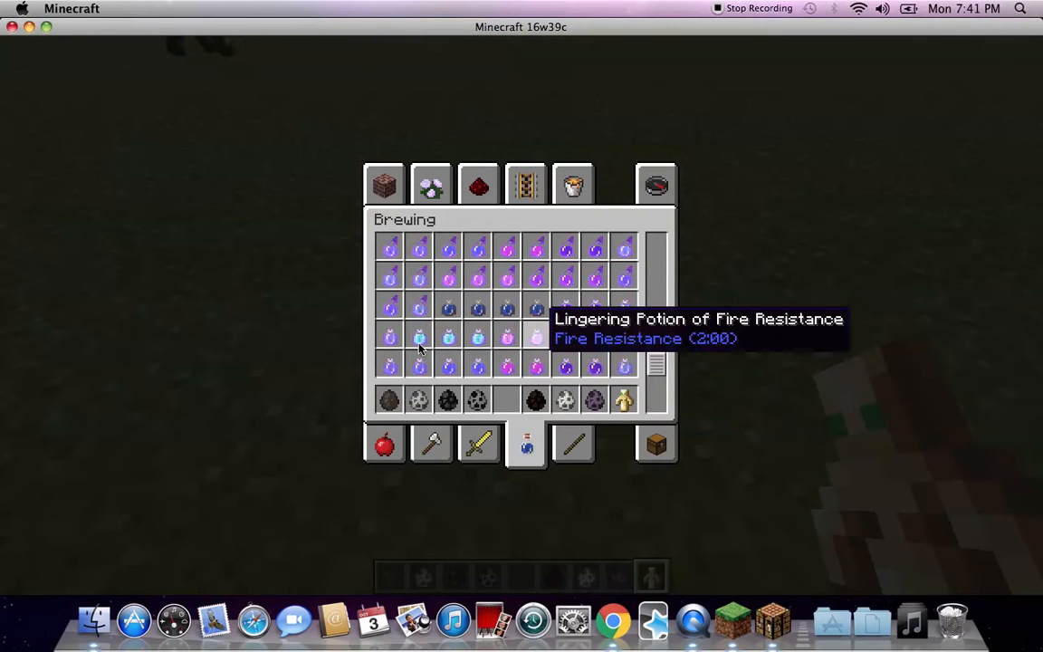
mouse_move(480, 363)
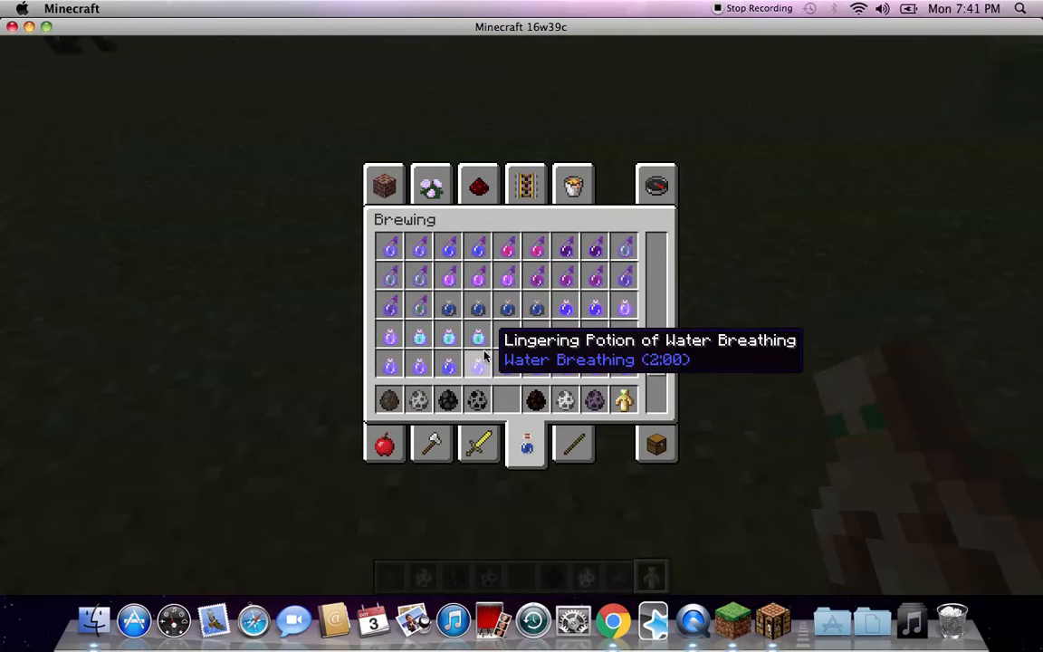
mouse_move(507, 334)
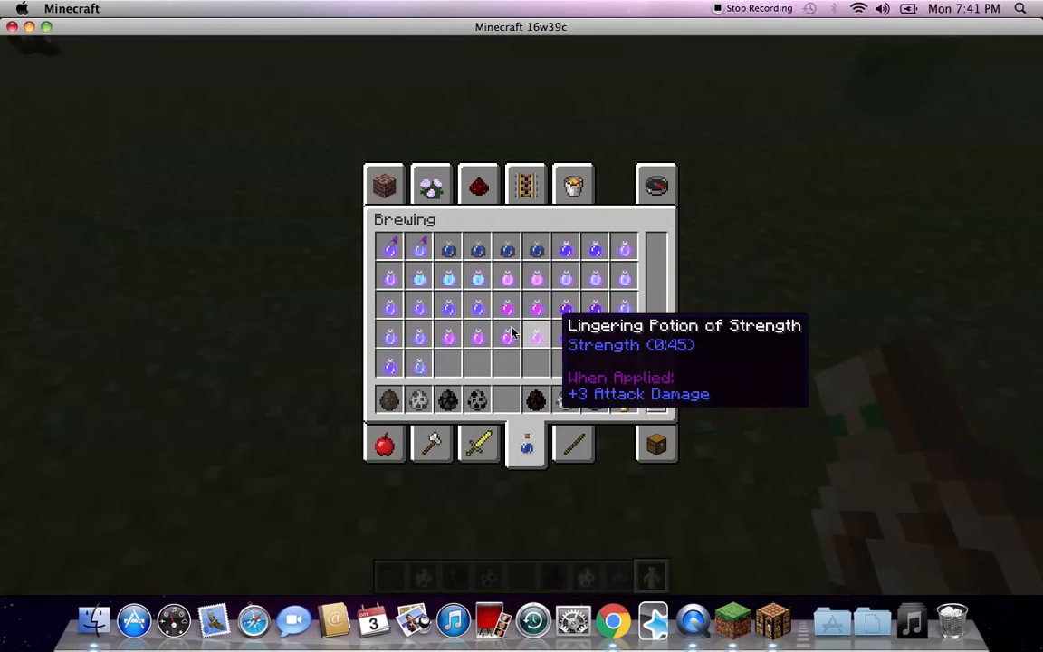
mouse_move(597, 264)
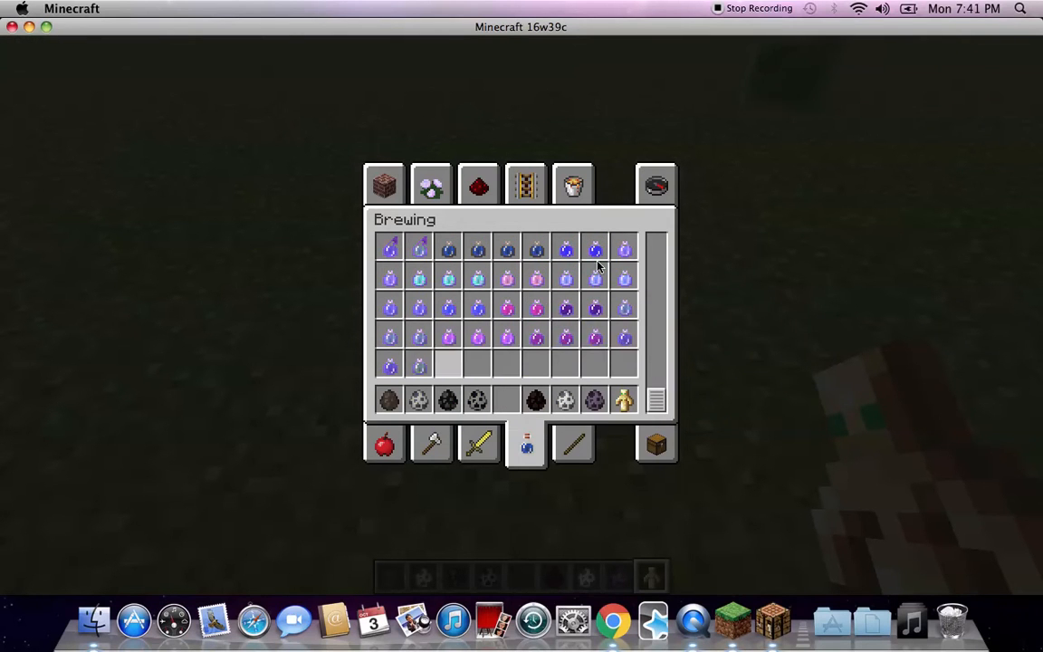
- Search all items for 'ger', then leave the inventory for a new chat command
click(656, 184)
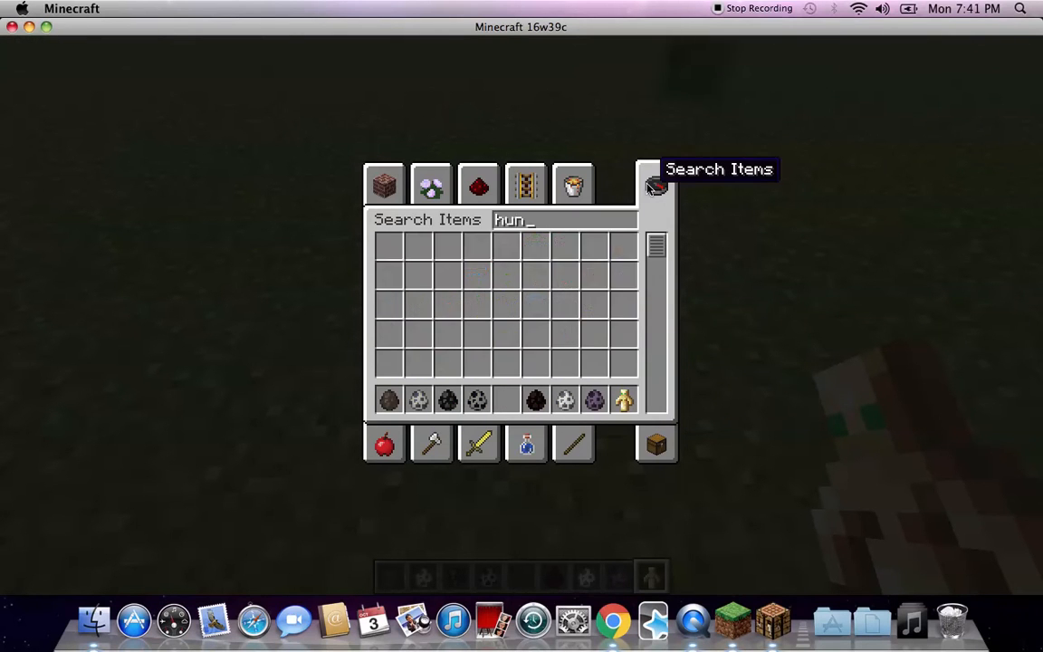
text(ger)
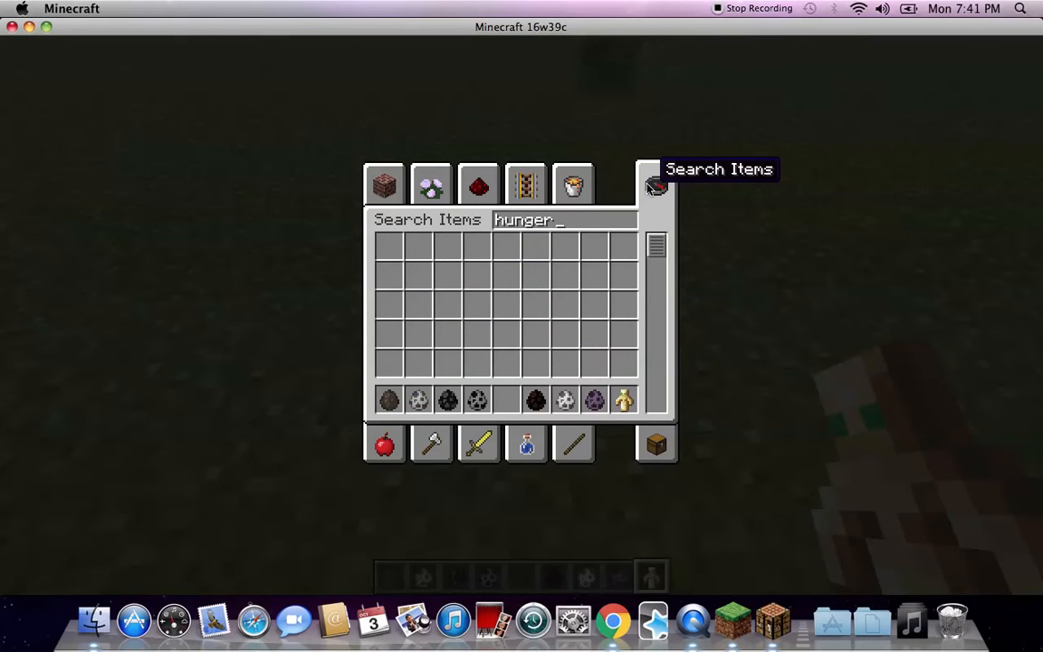
mouse_move(800, 322)
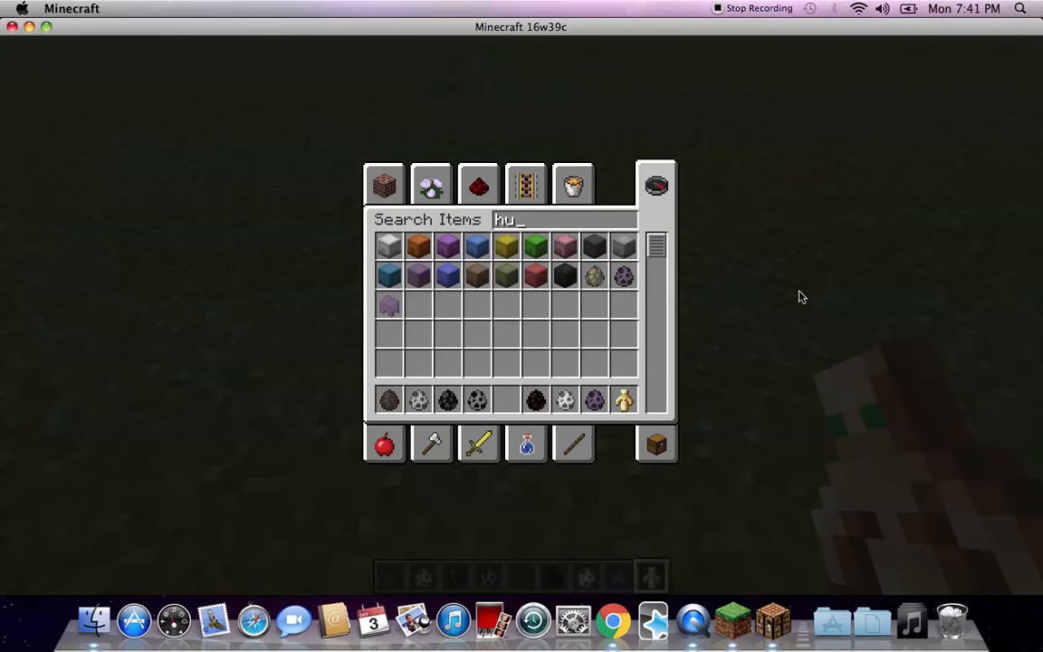
key(escape)
text(/gamemode s)
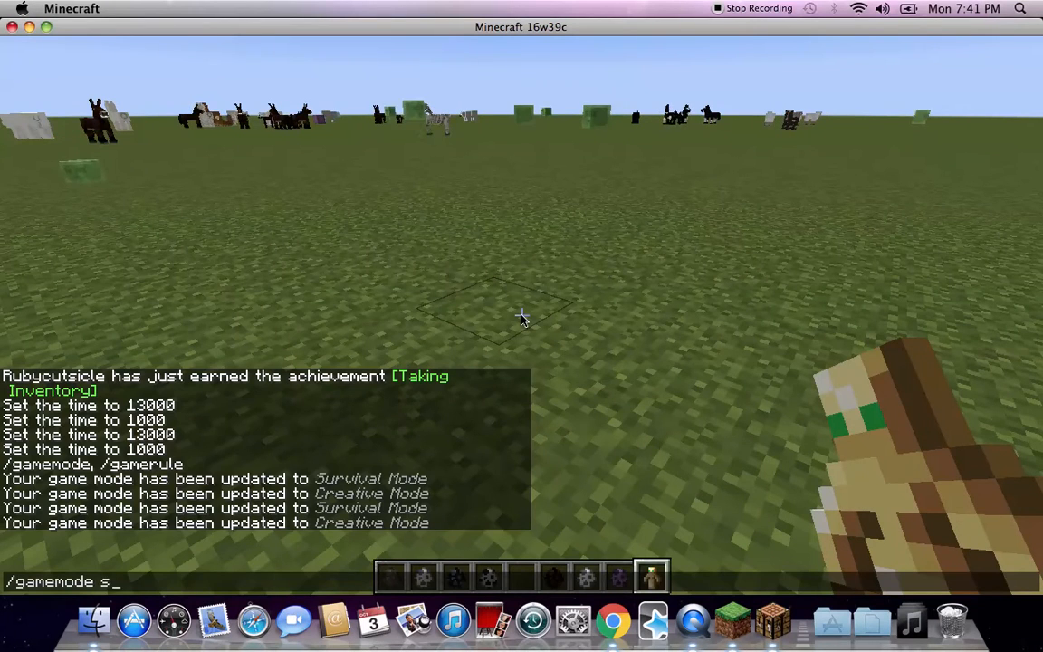
- Review the Options screen and cycle the Difficulty setting from the game menu
key(Escape)
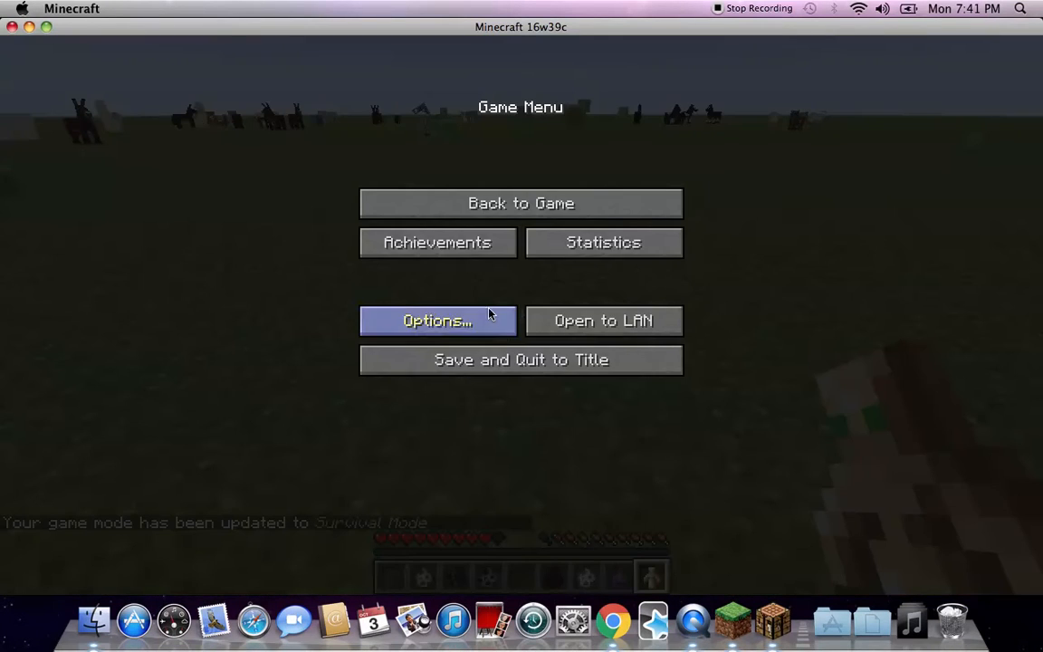
click(439, 320)
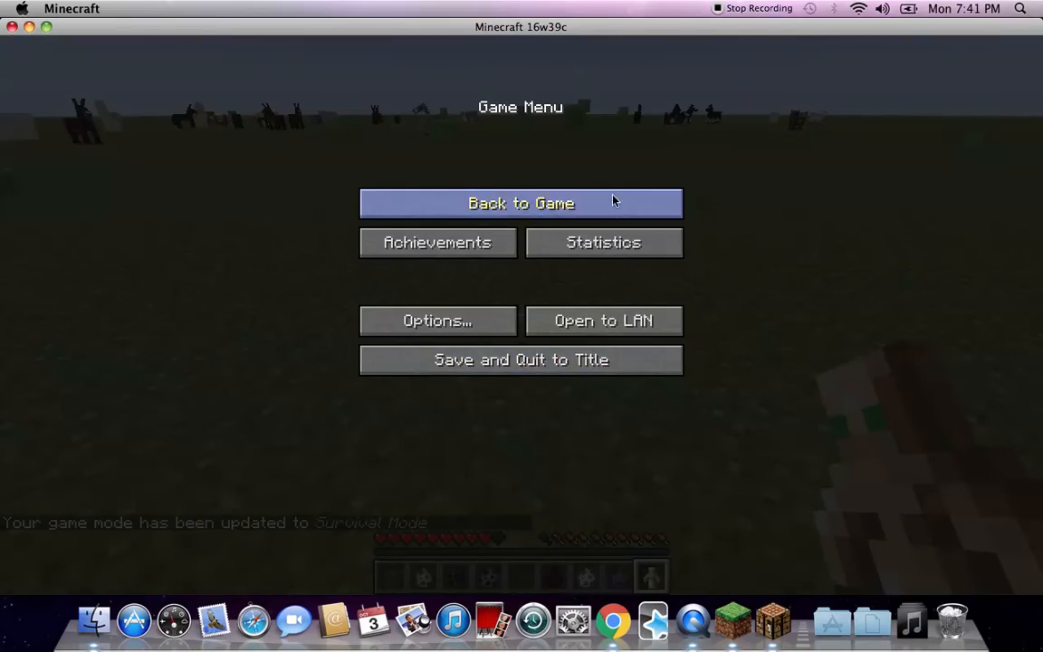
click(521, 203)
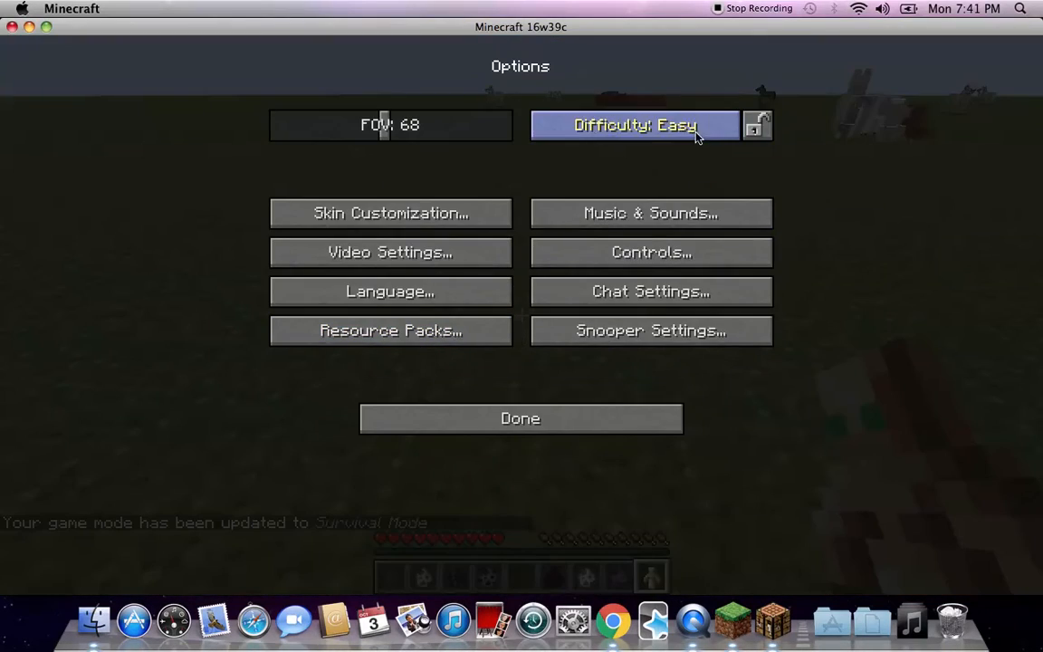
click(522, 417)
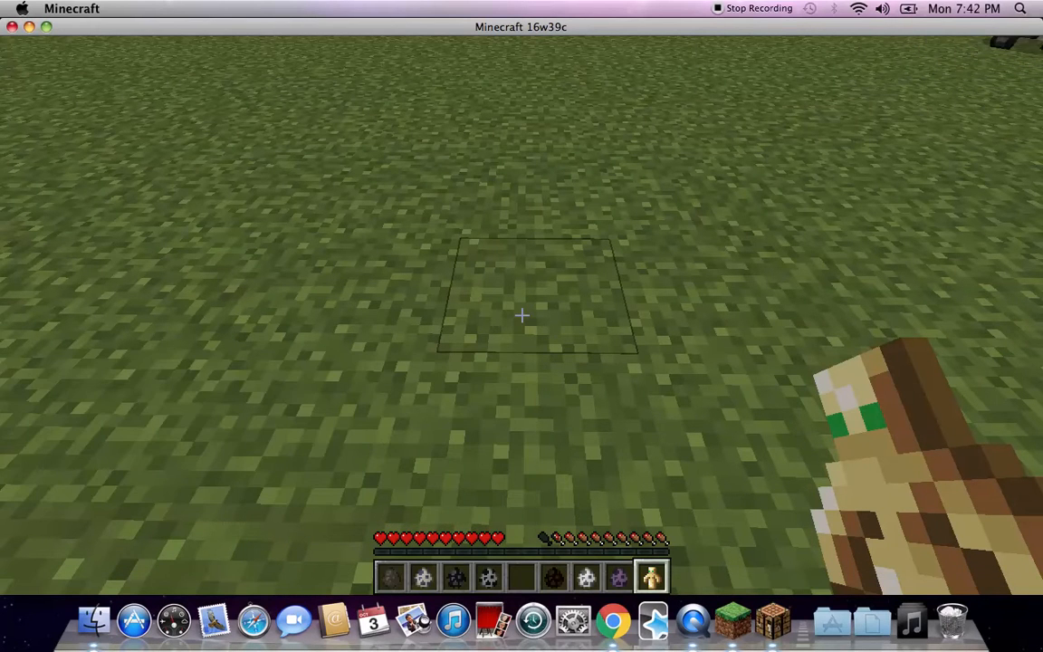
- Start a /gamemode command in chat to switch back to Creative
text(/gamemode)
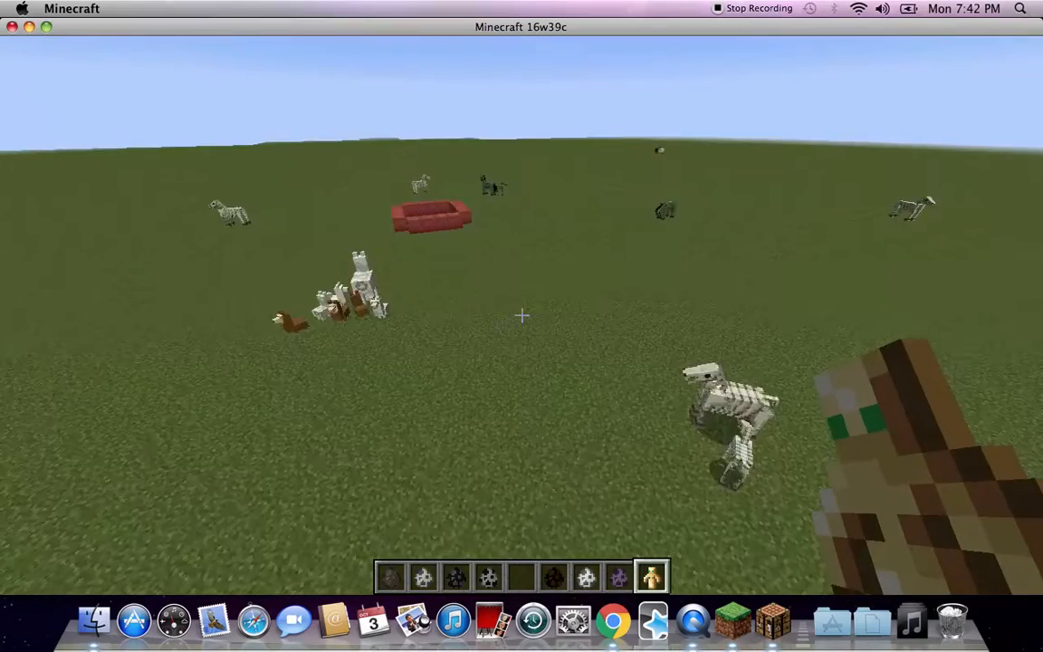
mouse_move(522, 315)
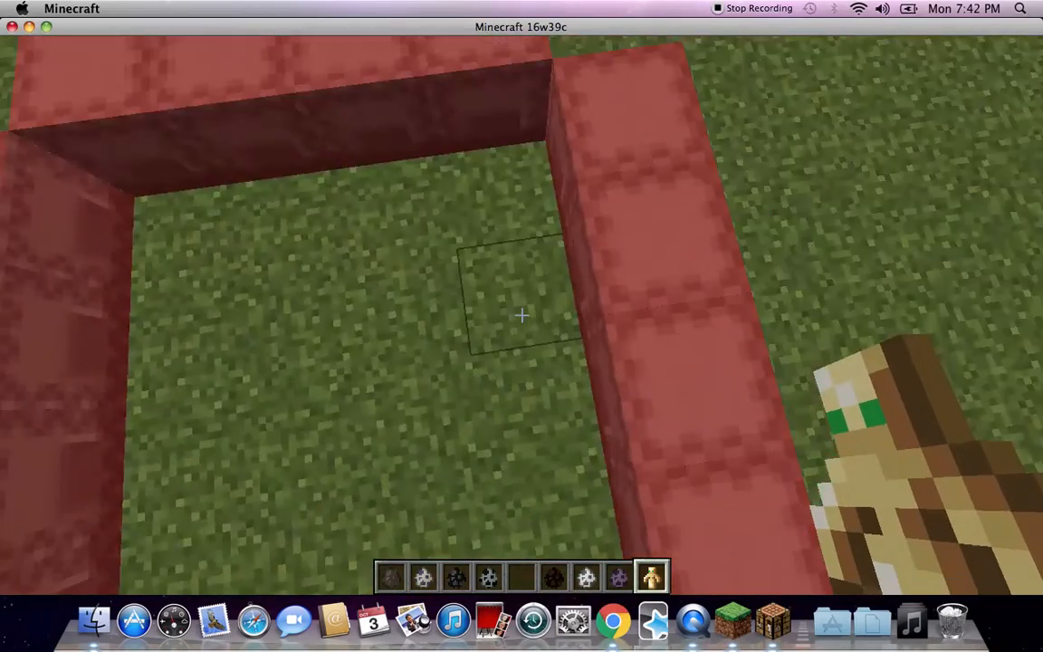
mouse_move(522, 315)
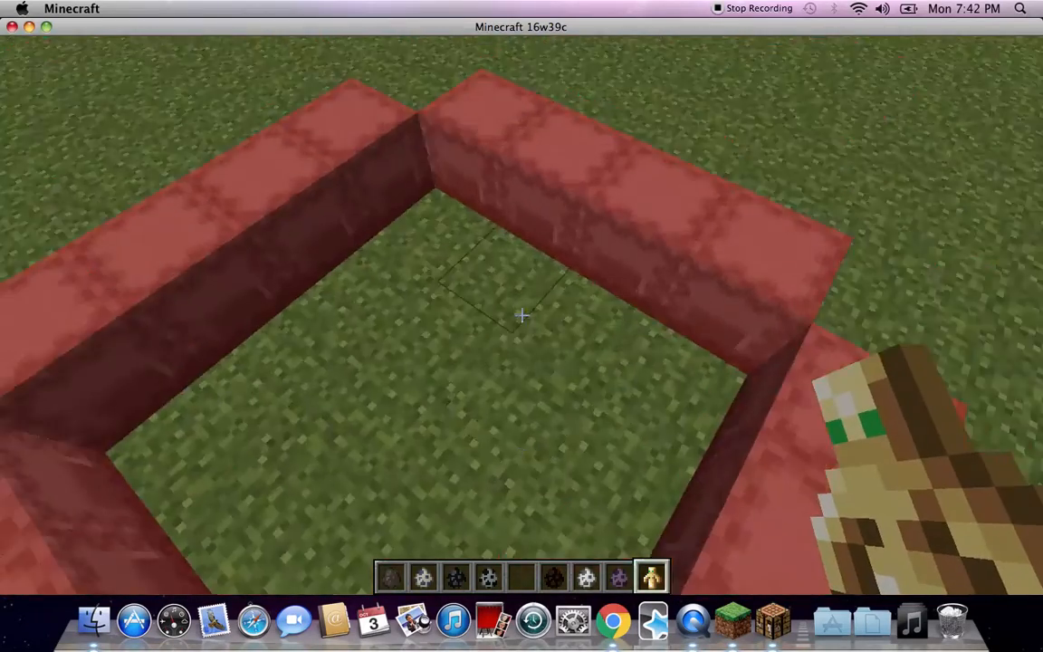
- Browse the Decoration Blocks tab down to the shulker boxes
key(e)
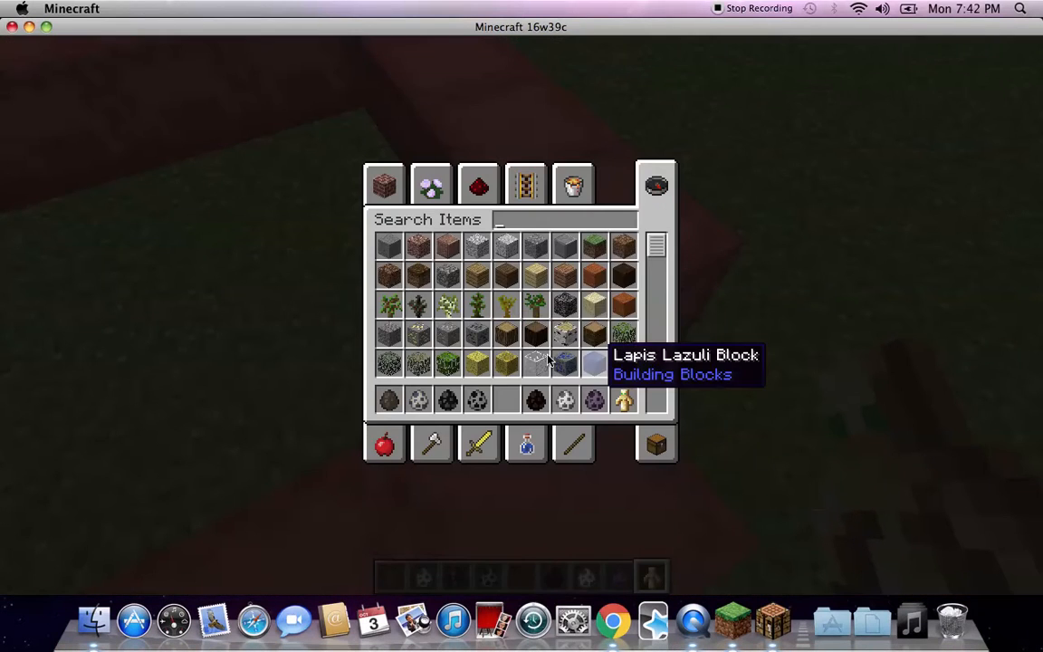
click(431, 184)
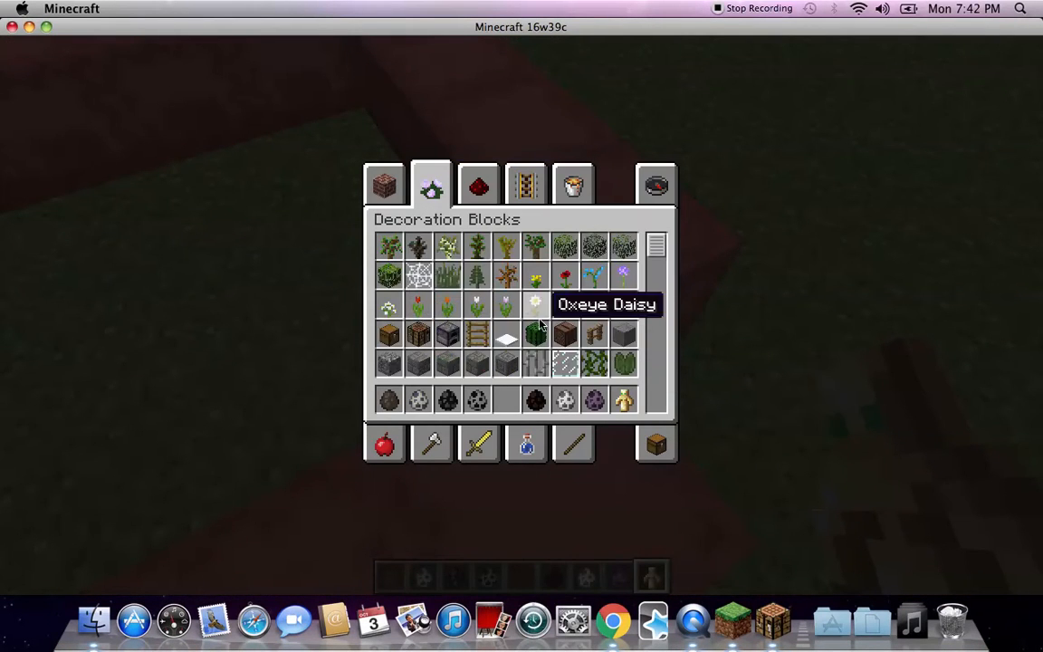
scroll(down, 3)
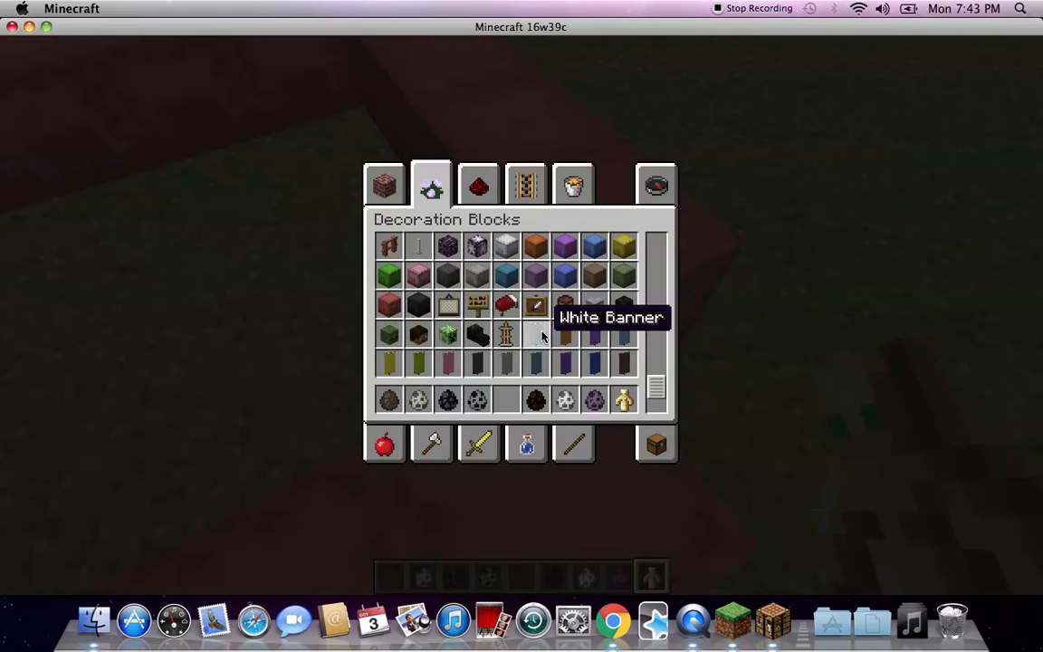
mouse_move(505, 391)
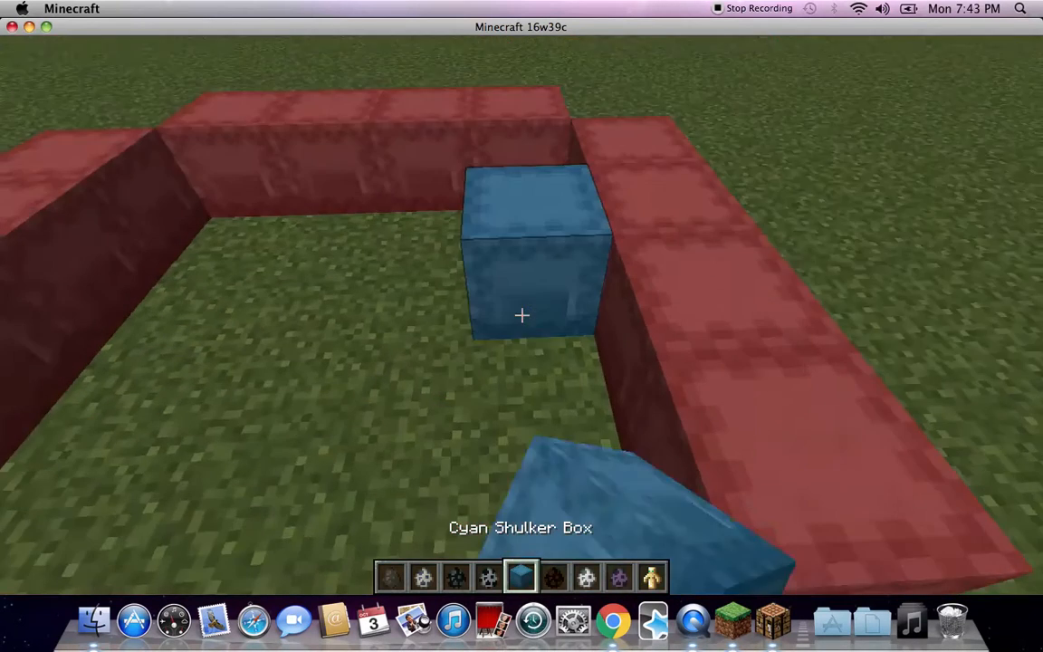
mouse_move(521, 315)
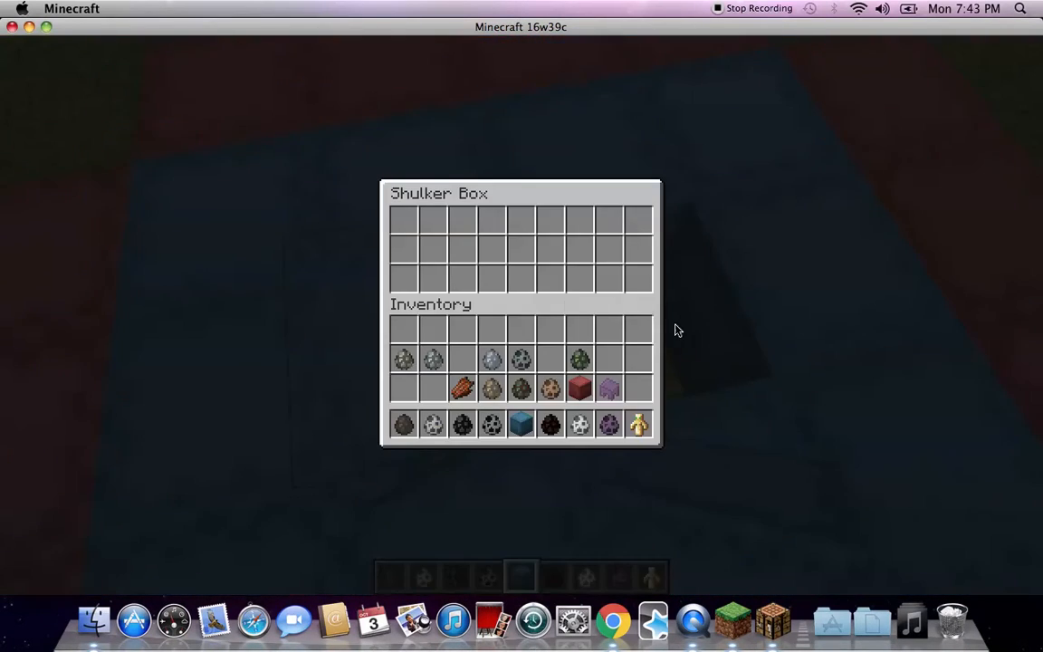
- Close the shulker box, fill the frame with cyan shulker boxes, and bring up the game menu
key(Escape)
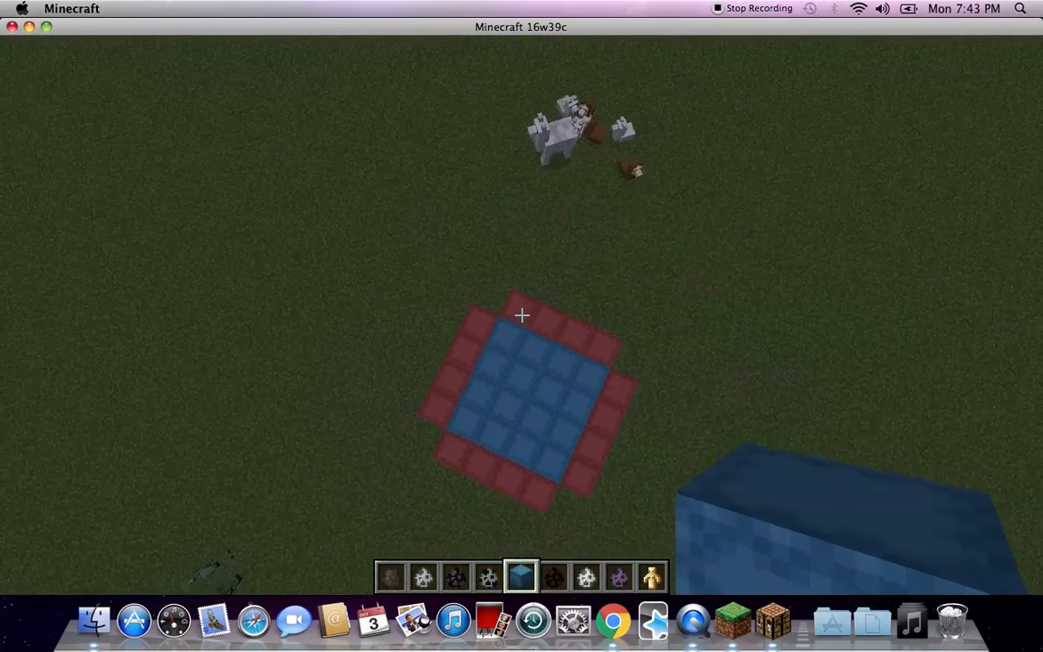
mouse_move(521, 315)
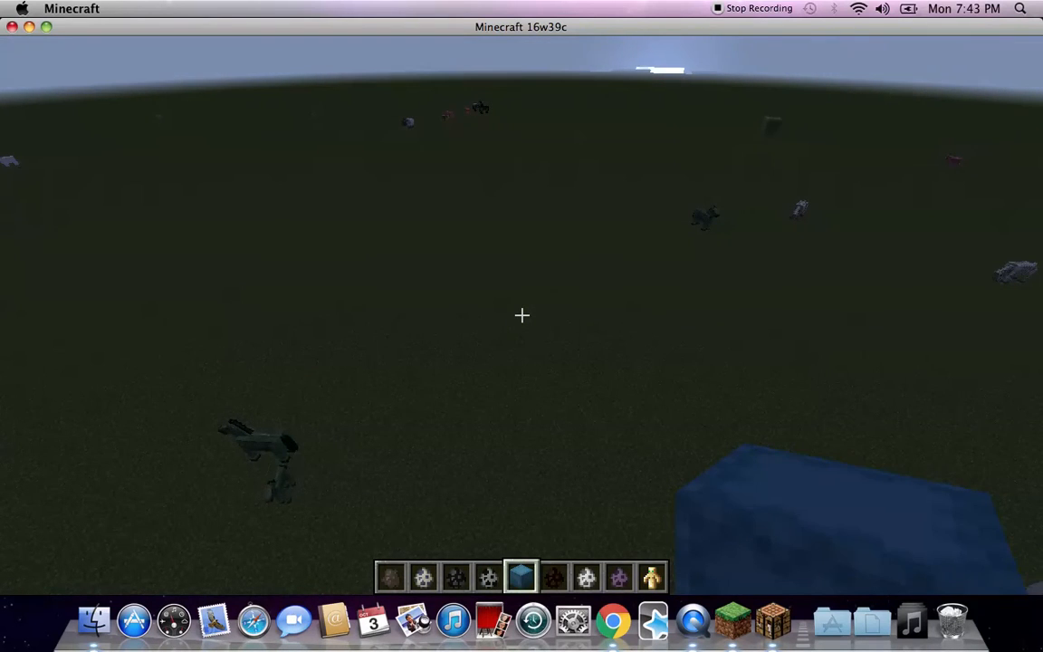
key(e)
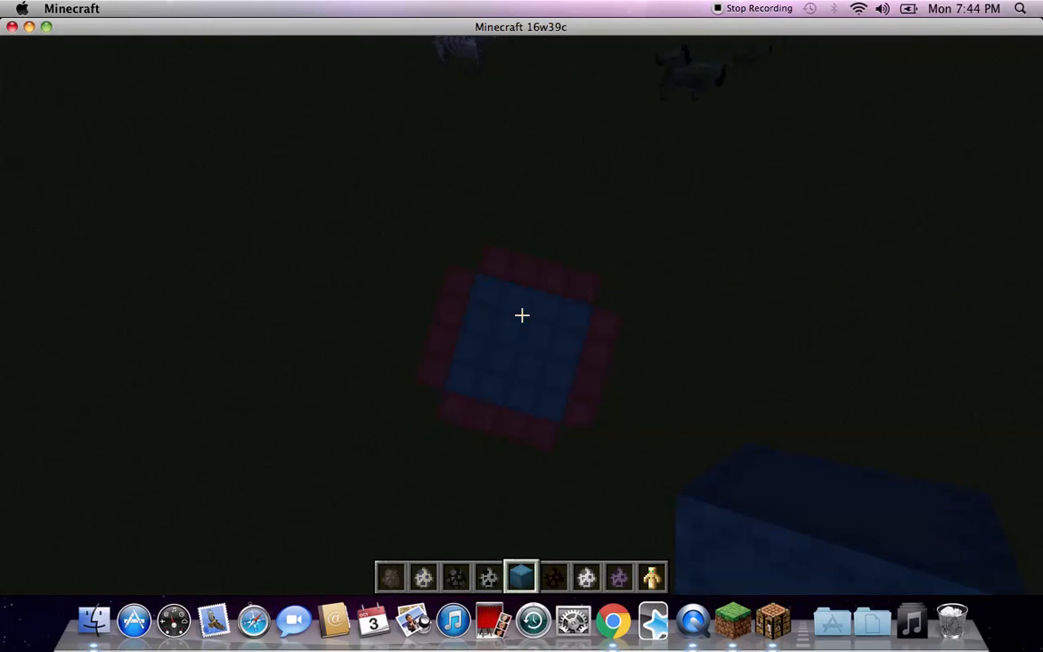
key(Escape)
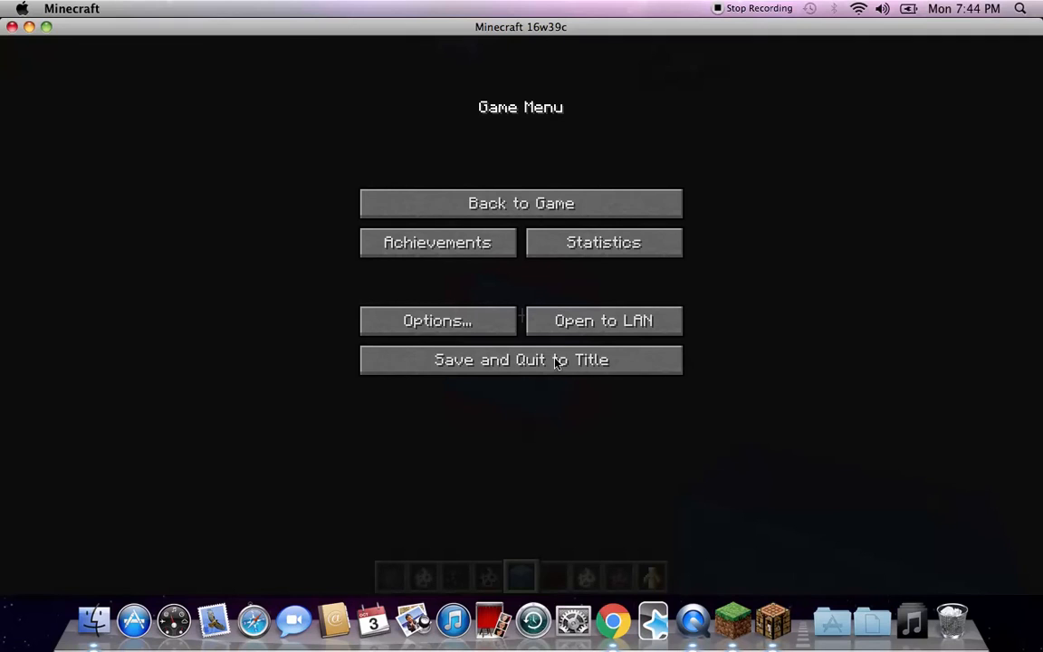
mouse_move(735, 6)
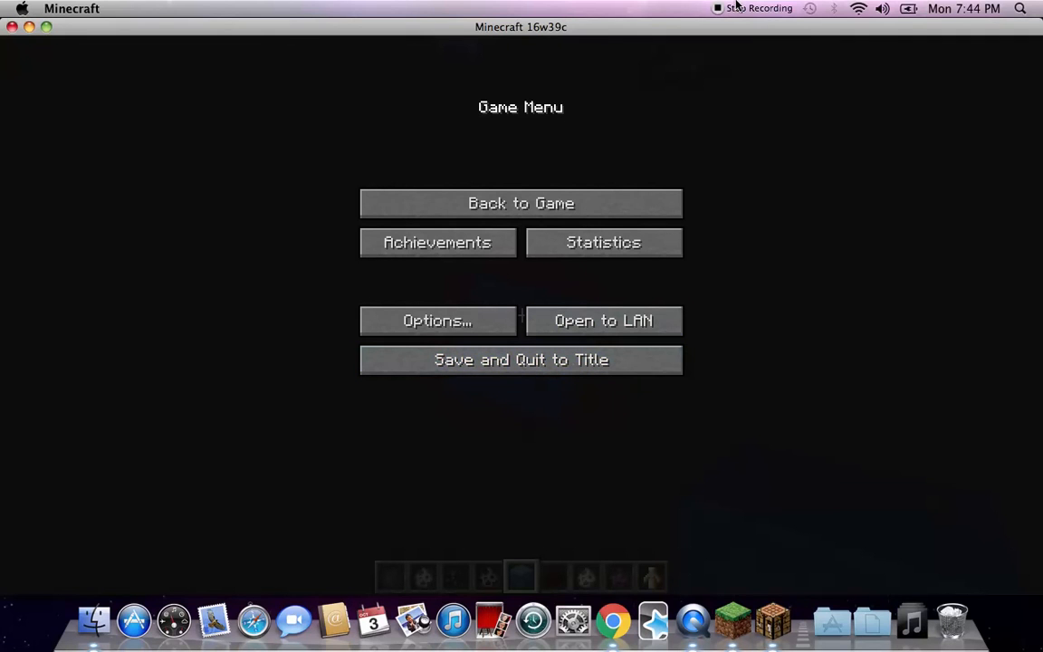